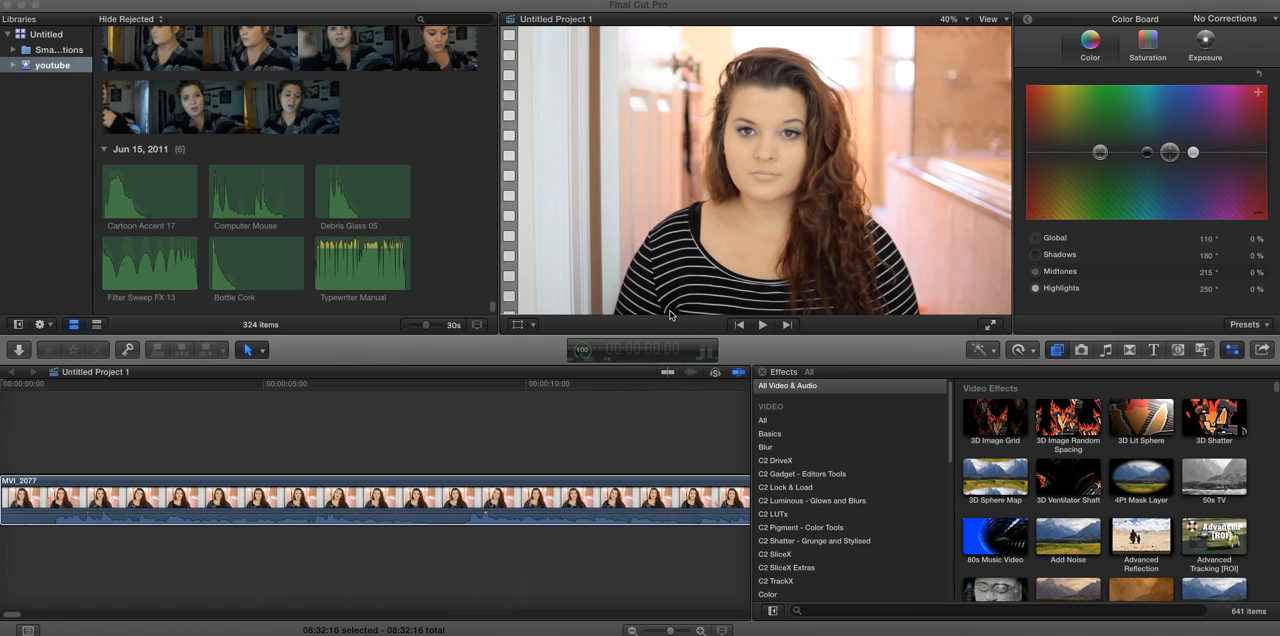
mouse_move(670, 303)
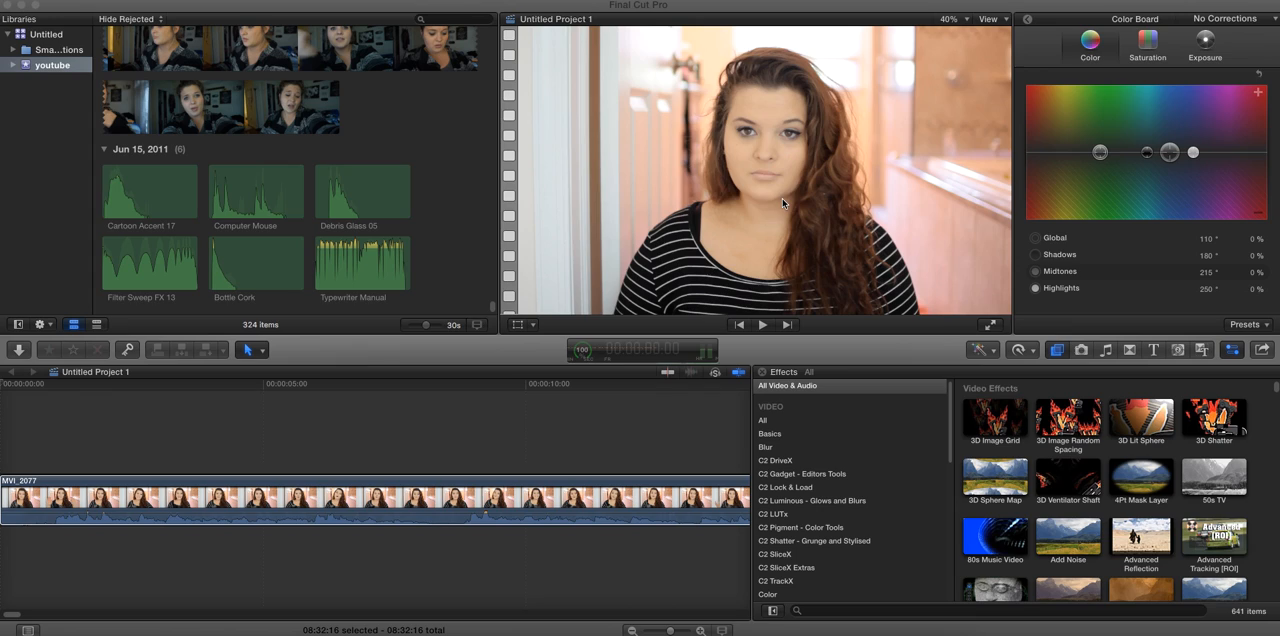
mouse_move(751, 219)
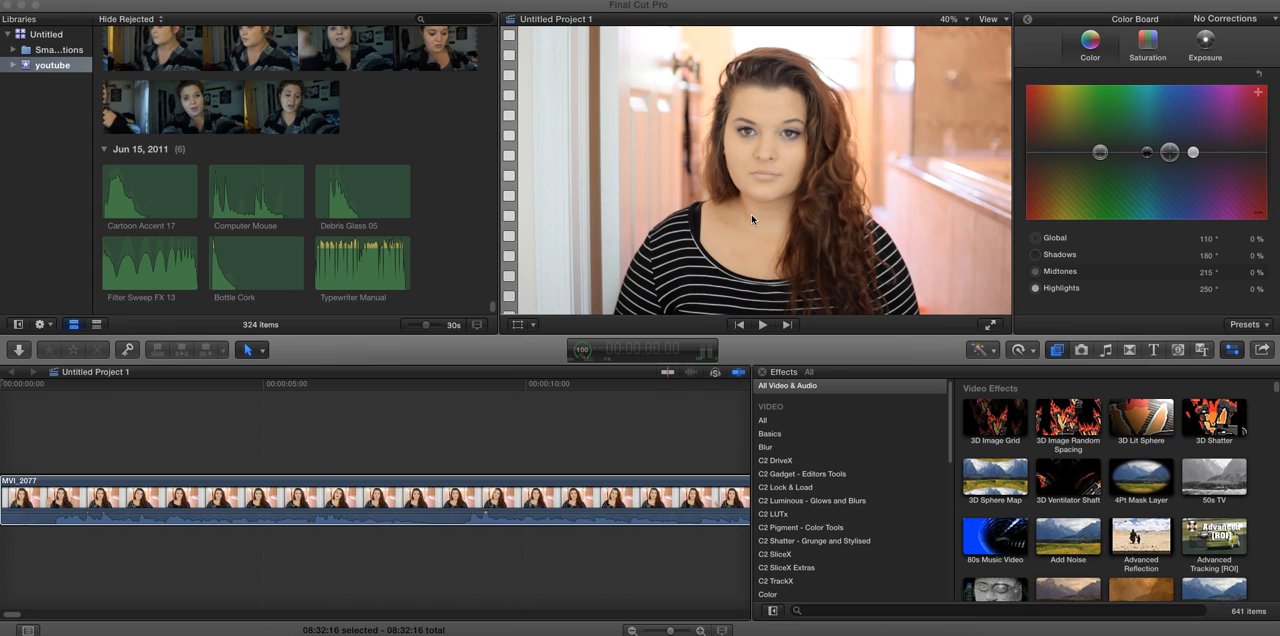
mouse_move(1089, 130)
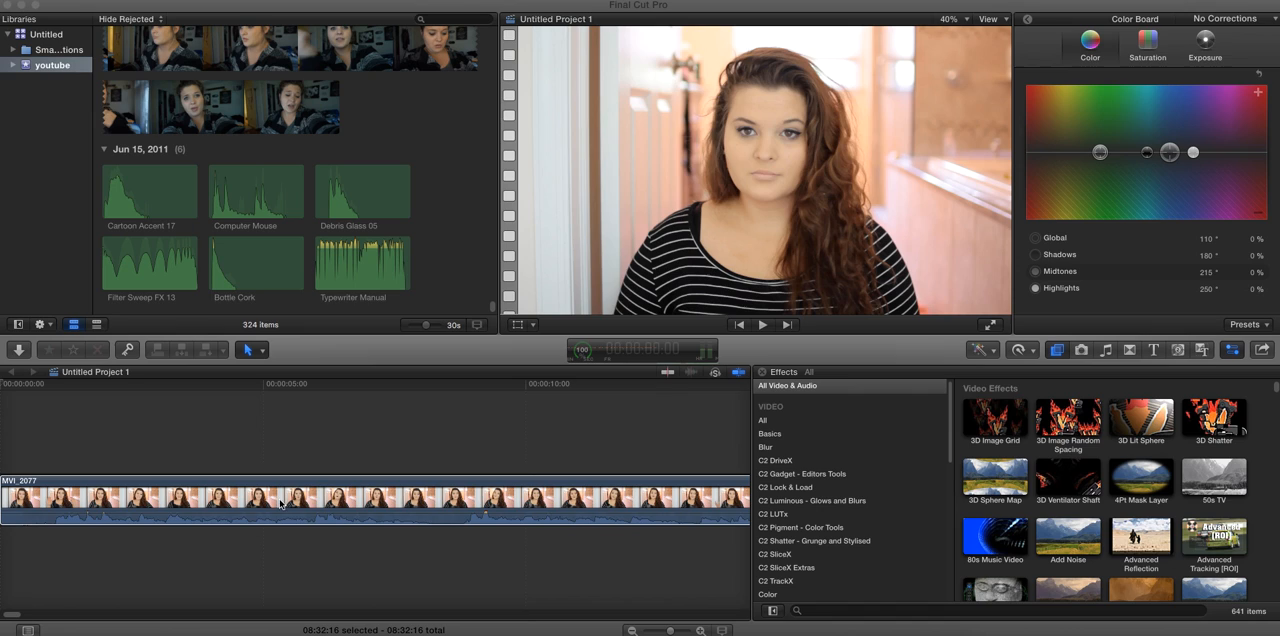
Step: Select the MVI_2077 clip and show its Color Board from the Enhancements menu
left_click(980, 349)
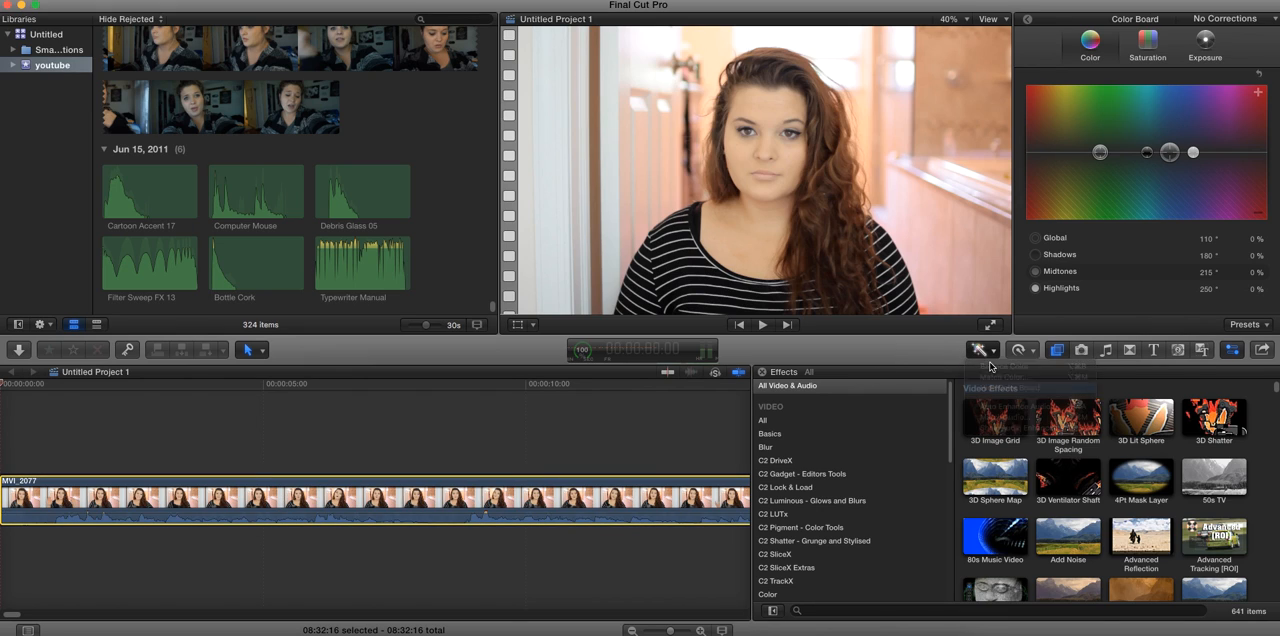
left_click(982, 349)
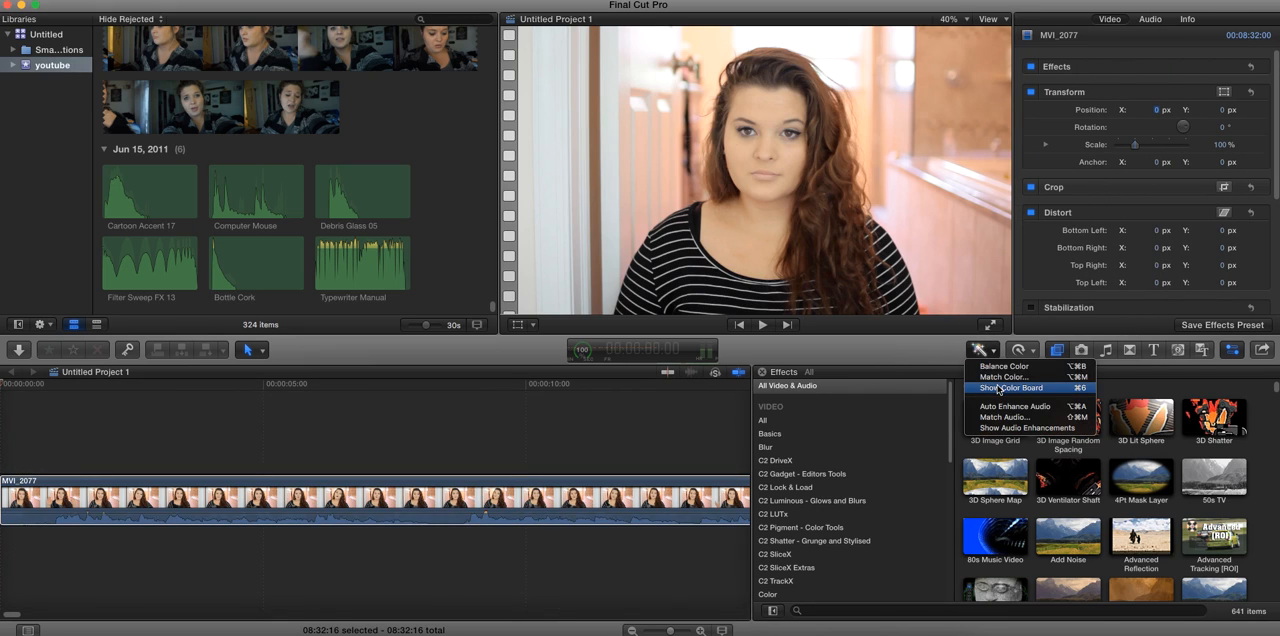
left_click(1010, 387)
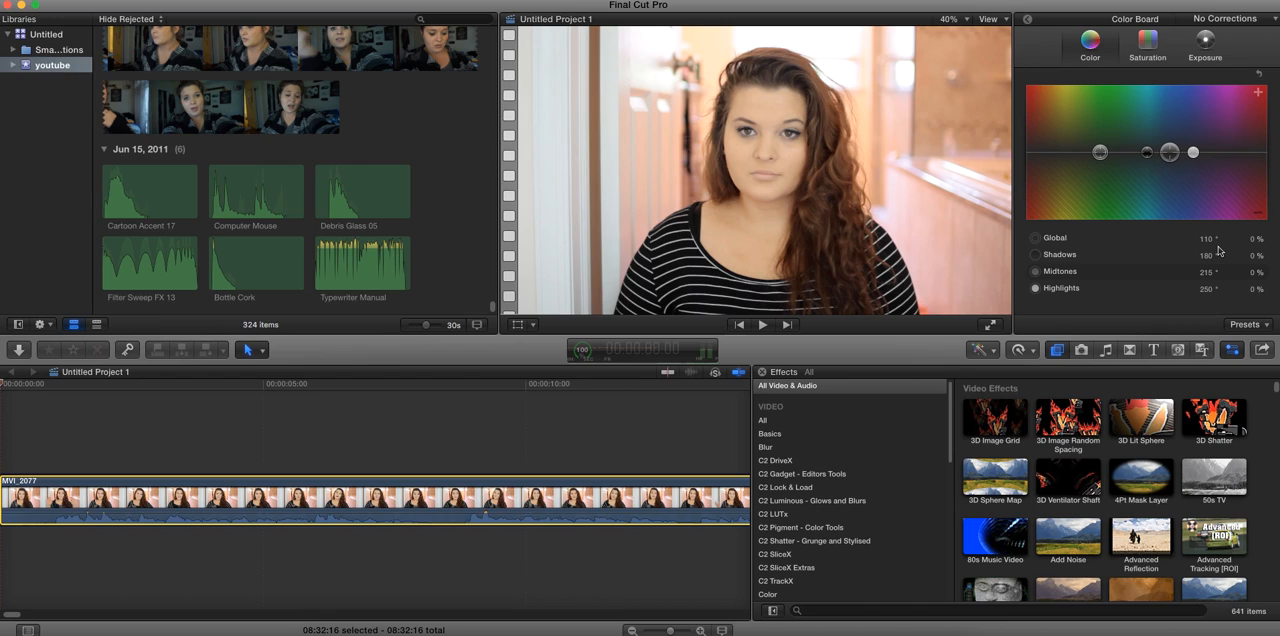
mouse_move(1203, 300)
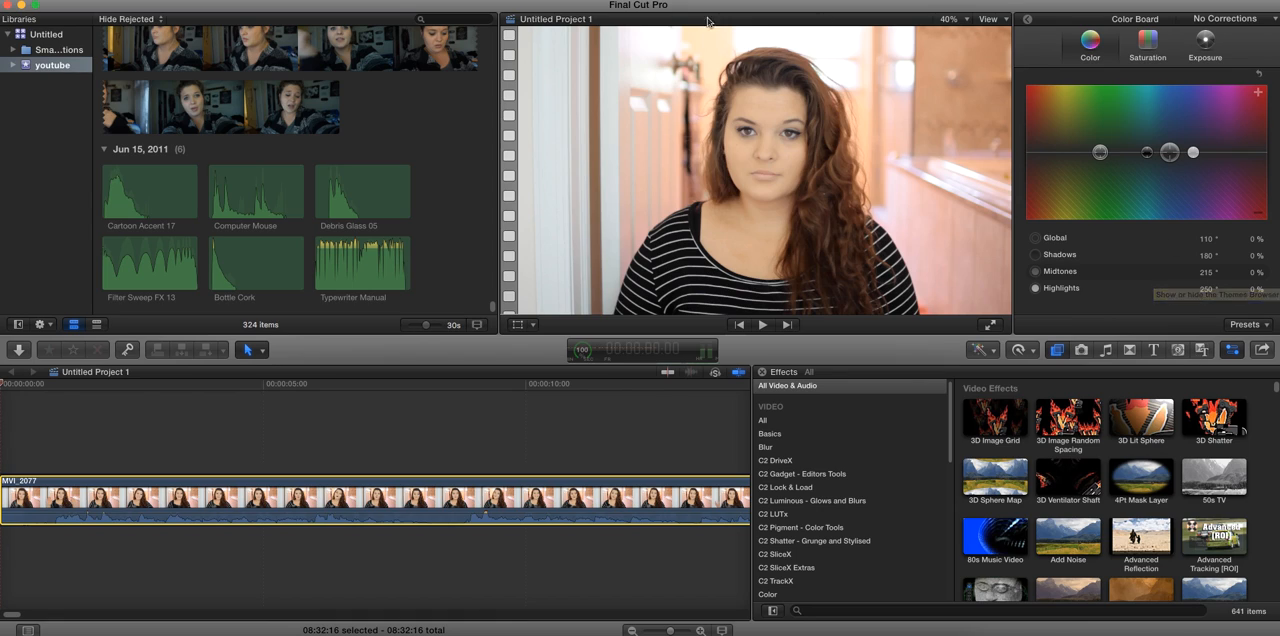
mouse_move(1024, 215)
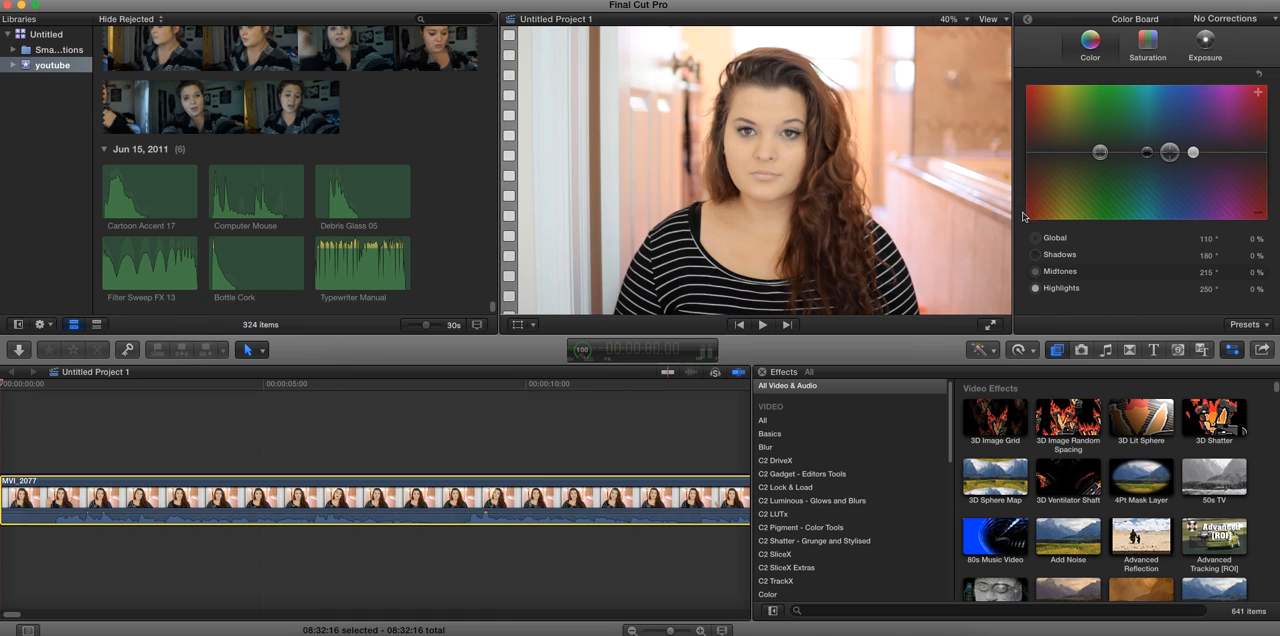
left_click(1246, 324)
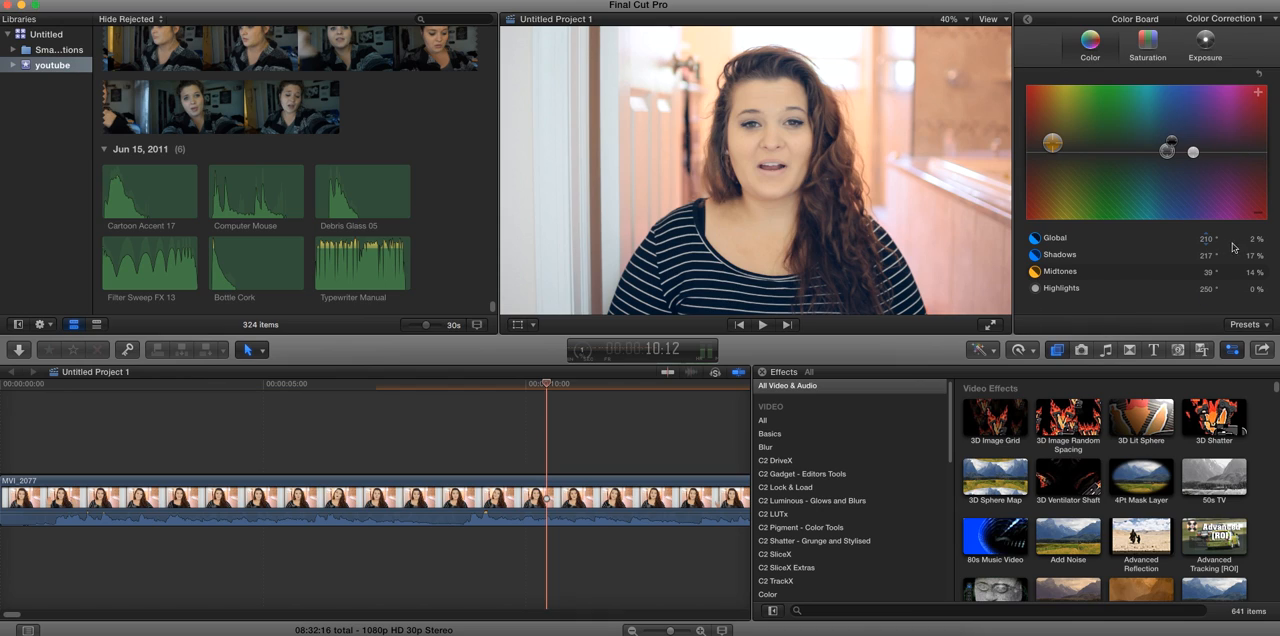
mouse_move(1232, 272)
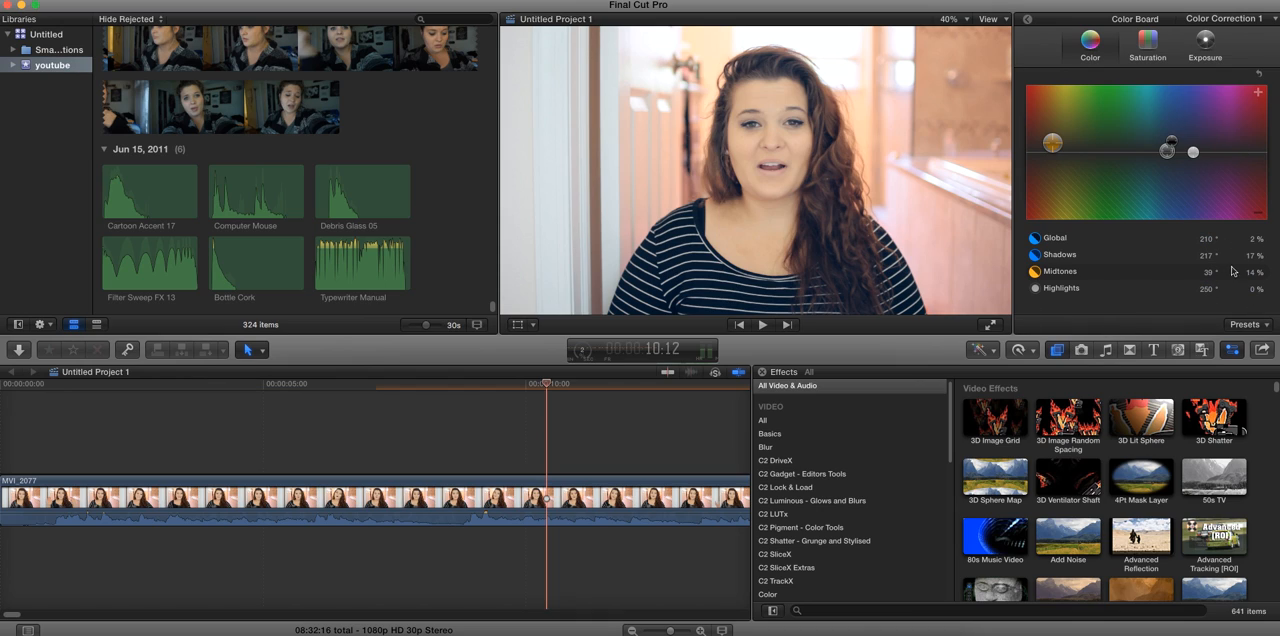
mouse_move(1245, 255)
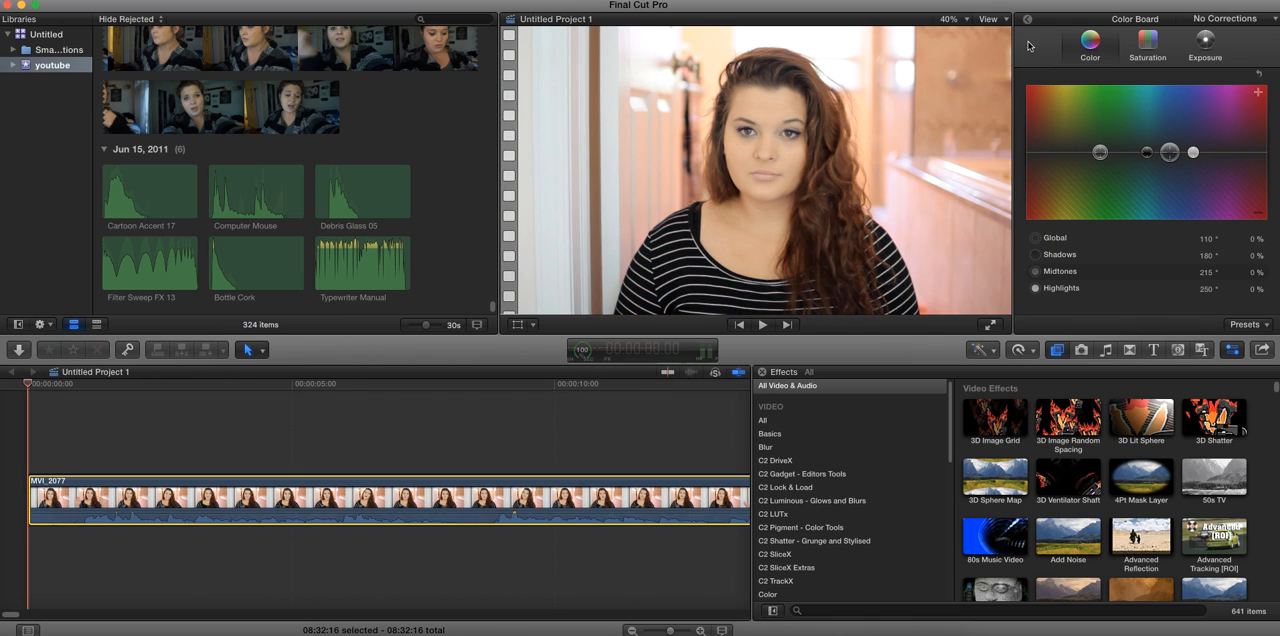
mouse_move(1119, 52)
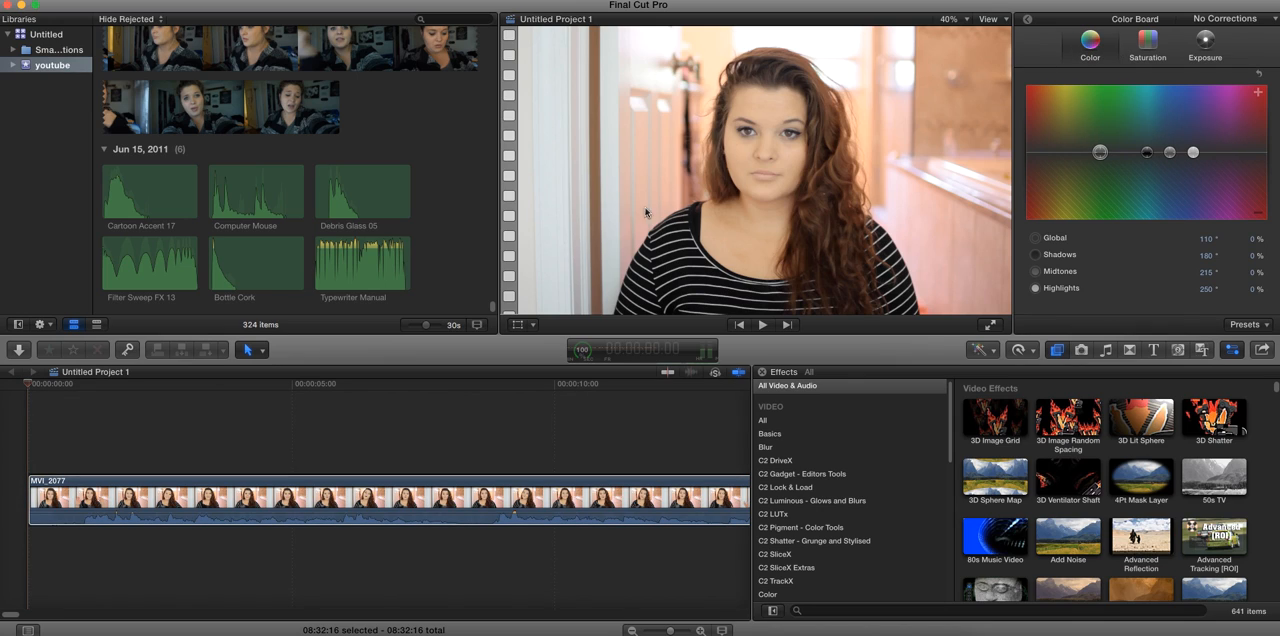
mouse_move(773, 62)
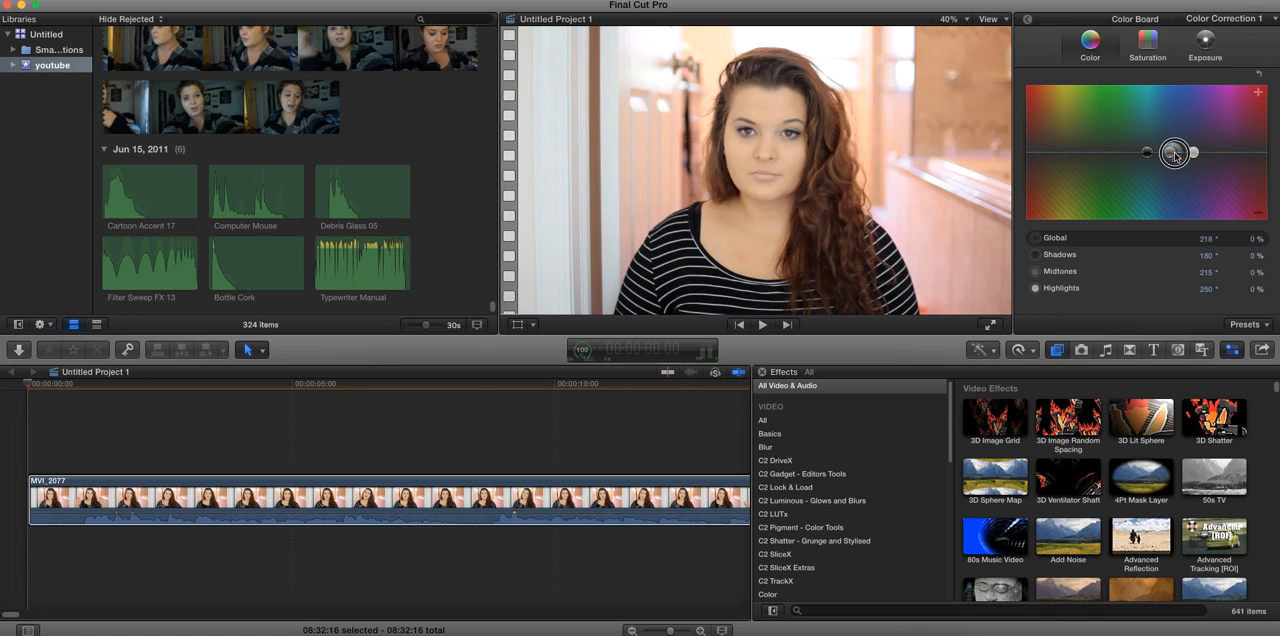
Step: Move the Global colour puck to tint the whole clip cyan-blue, about 197° at 7%
left_click_drag(1174, 152, 1182, 152)
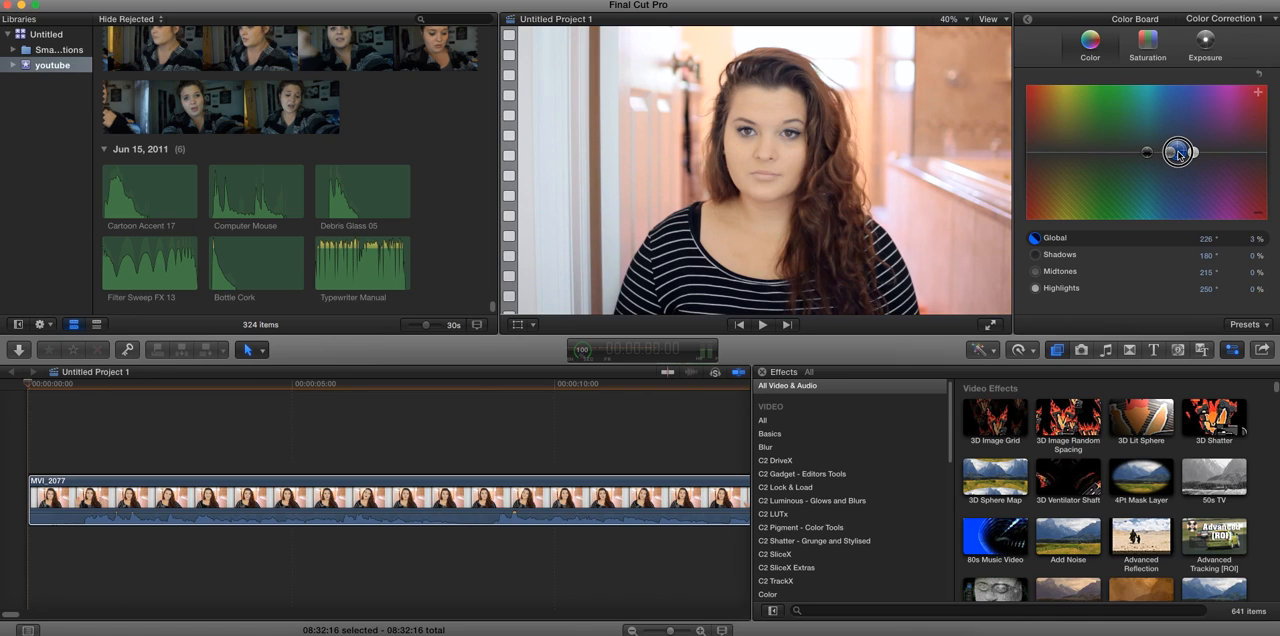
left_click_drag(1177, 151, 1157, 151)
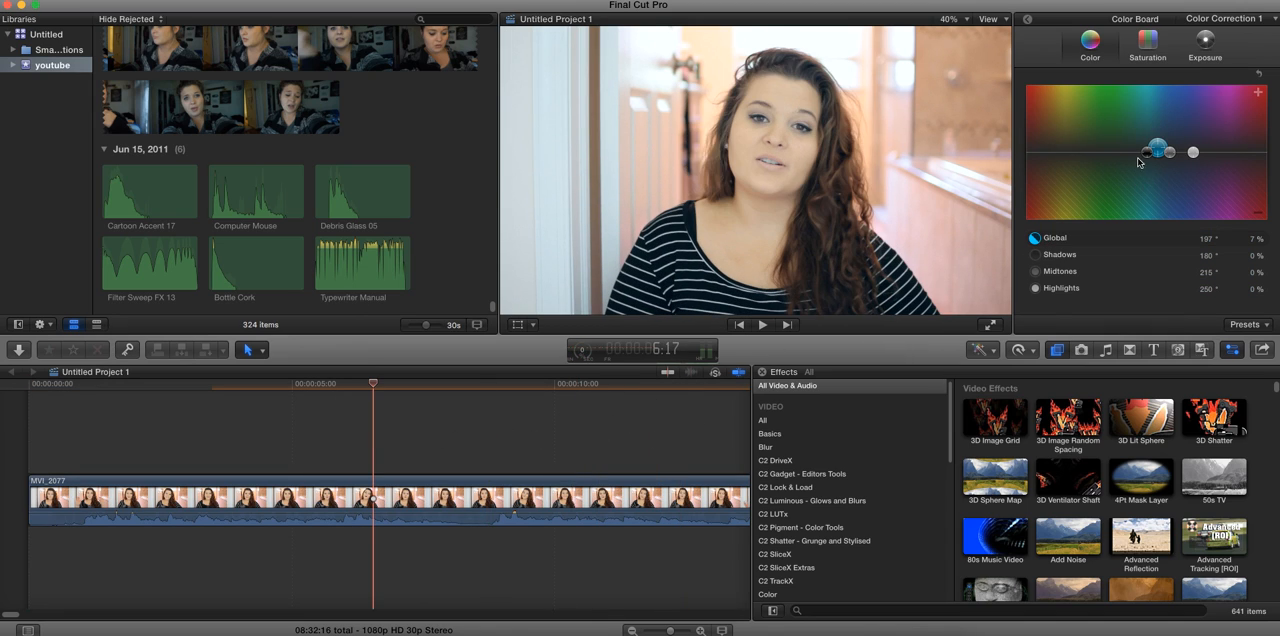
Step: Try green and yellow shadow tints, then settle the Shadows puck at 56°, -2%
left_click_drag(1157, 152, 1142, 164)
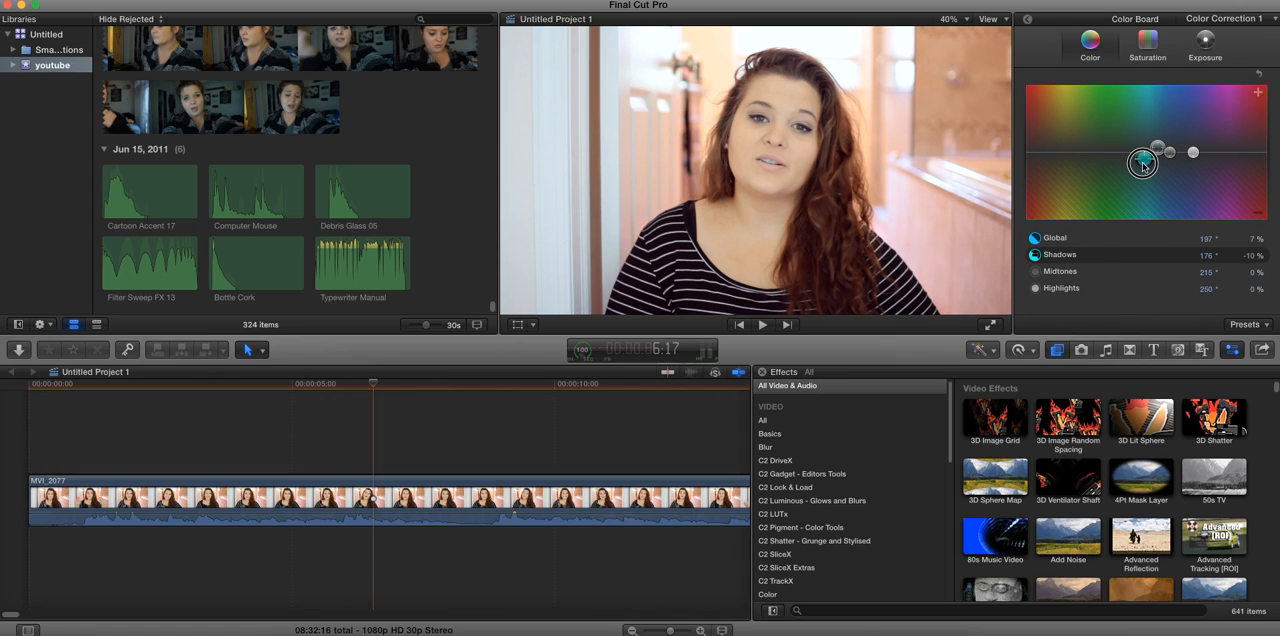
left_click_drag(1142, 164, 1142, 157)
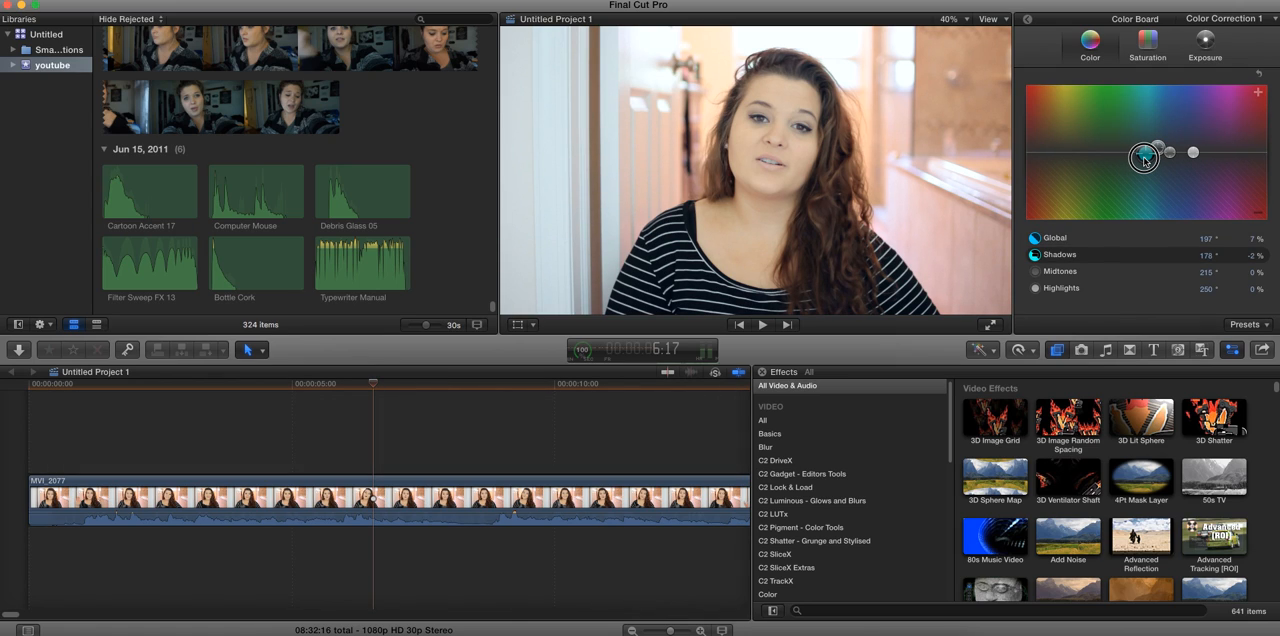
left_click_drag(1143, 157, 1148, 157)
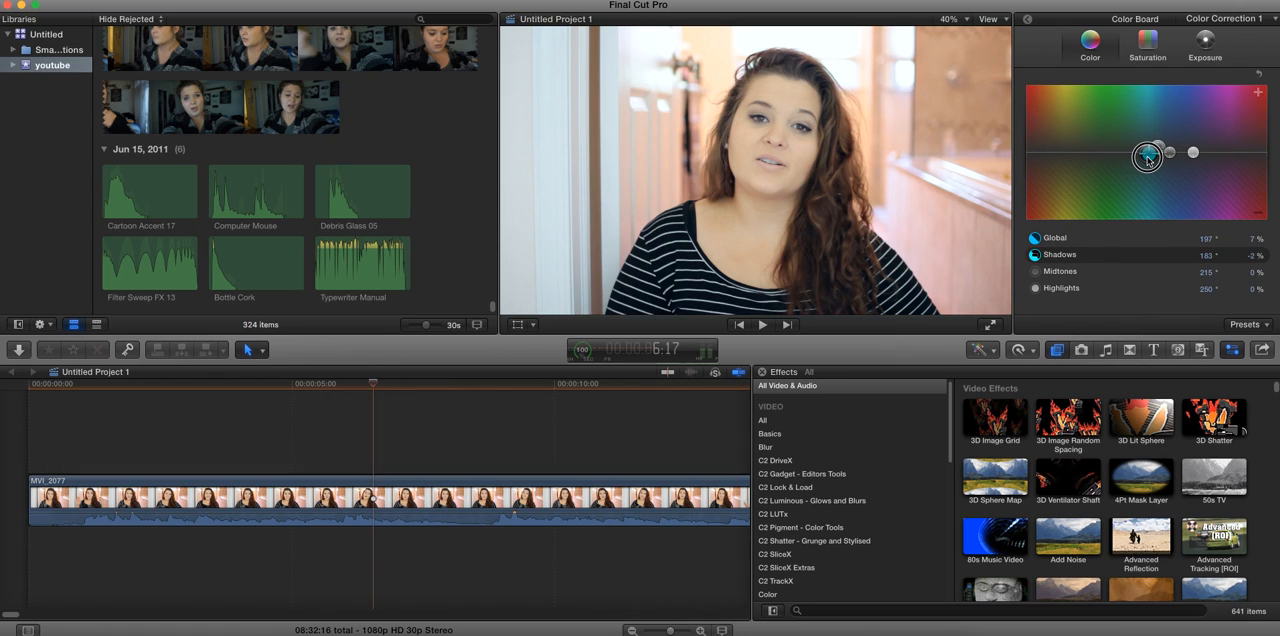
left_click_drag(1147, 156, 1120, 156)
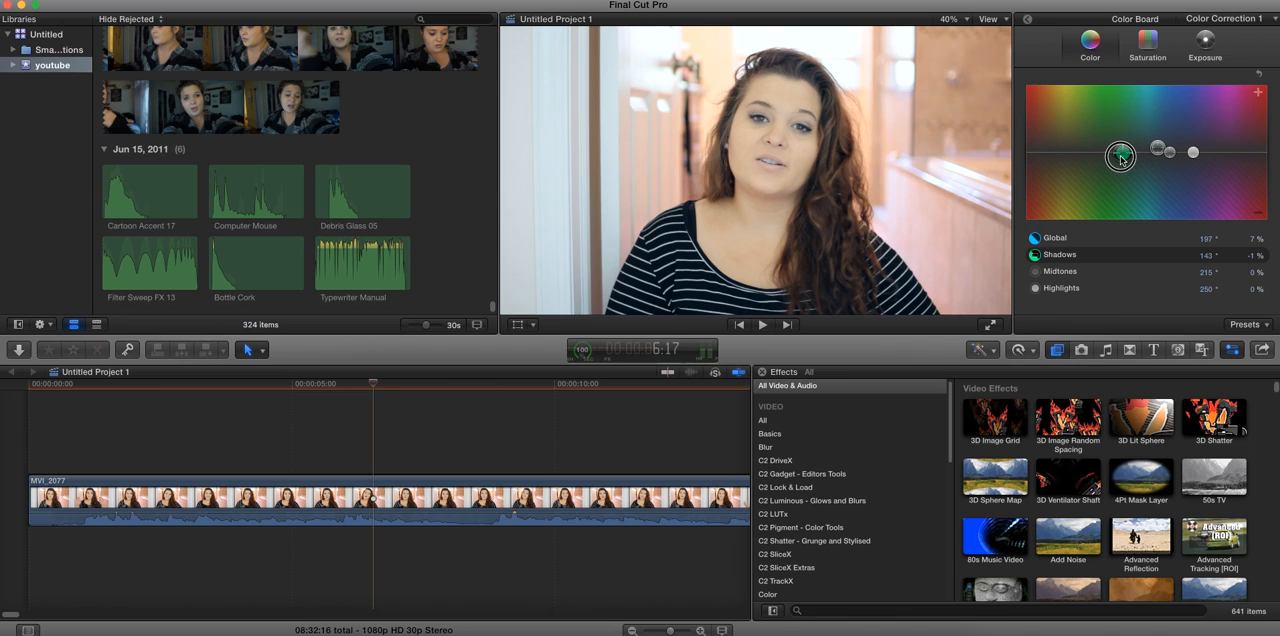
left_click_drag(1120, 155, 1078, 158)
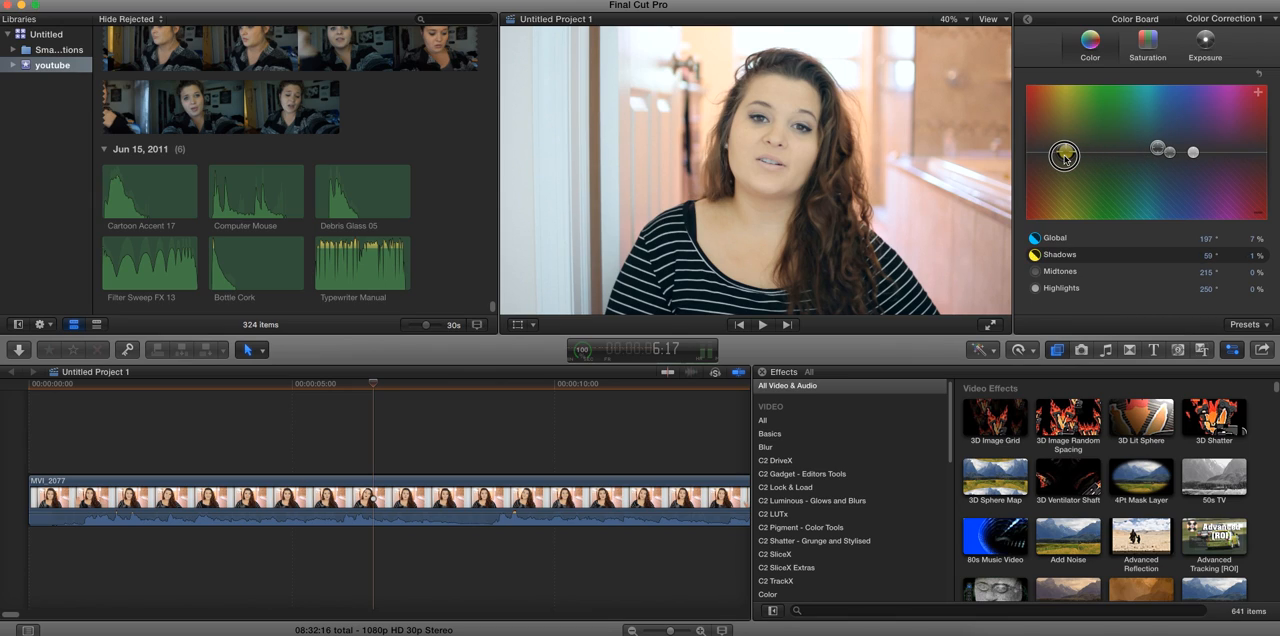
left_click_drag(1063, 154, 1063, 158)
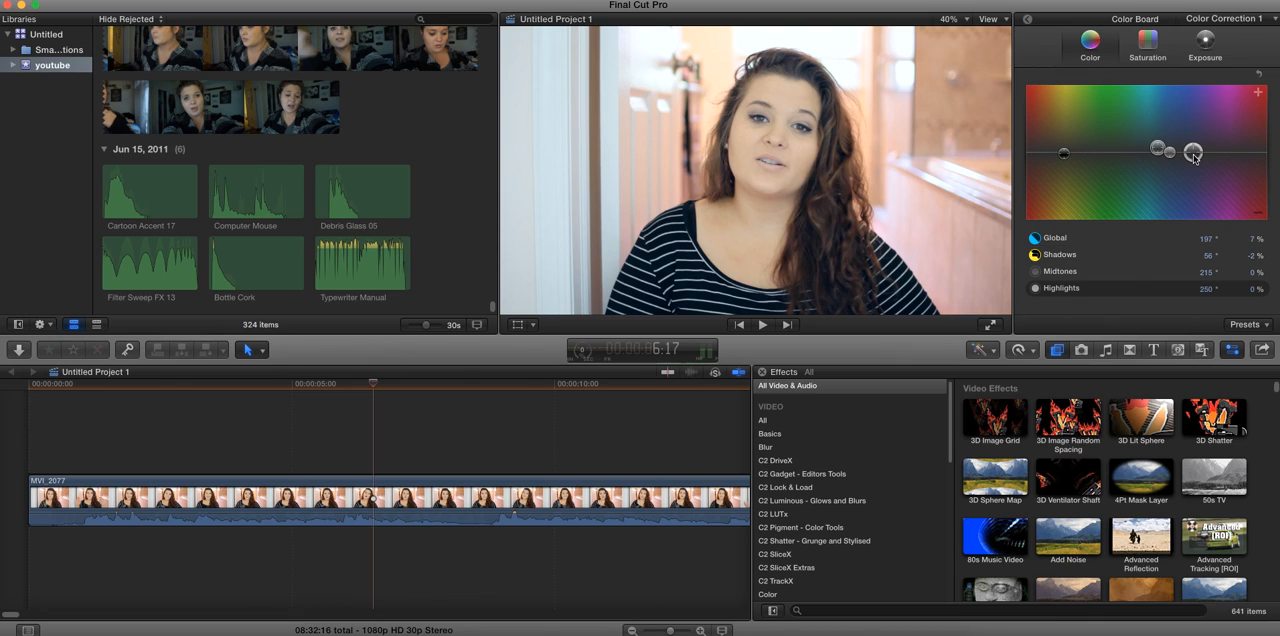
left_click_drag(1192, 152, 1093, 143)
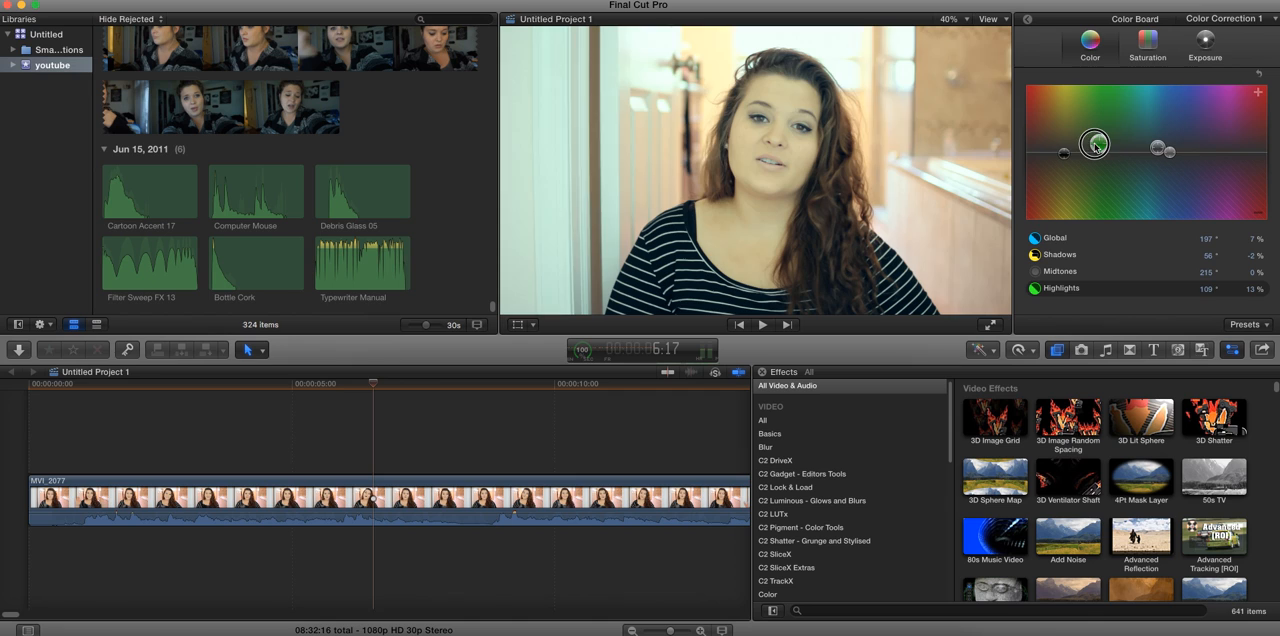
left_click_drag(1095, 143, 1070, 167)
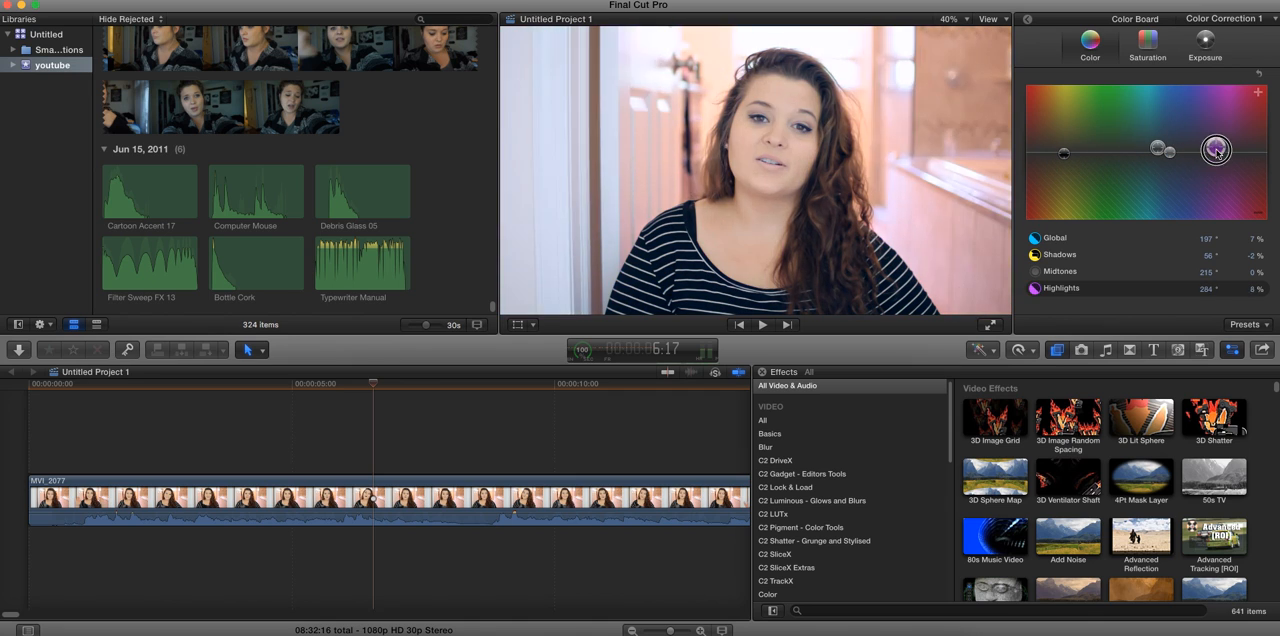
left_click_drag(1215, 150, 1151, 219)
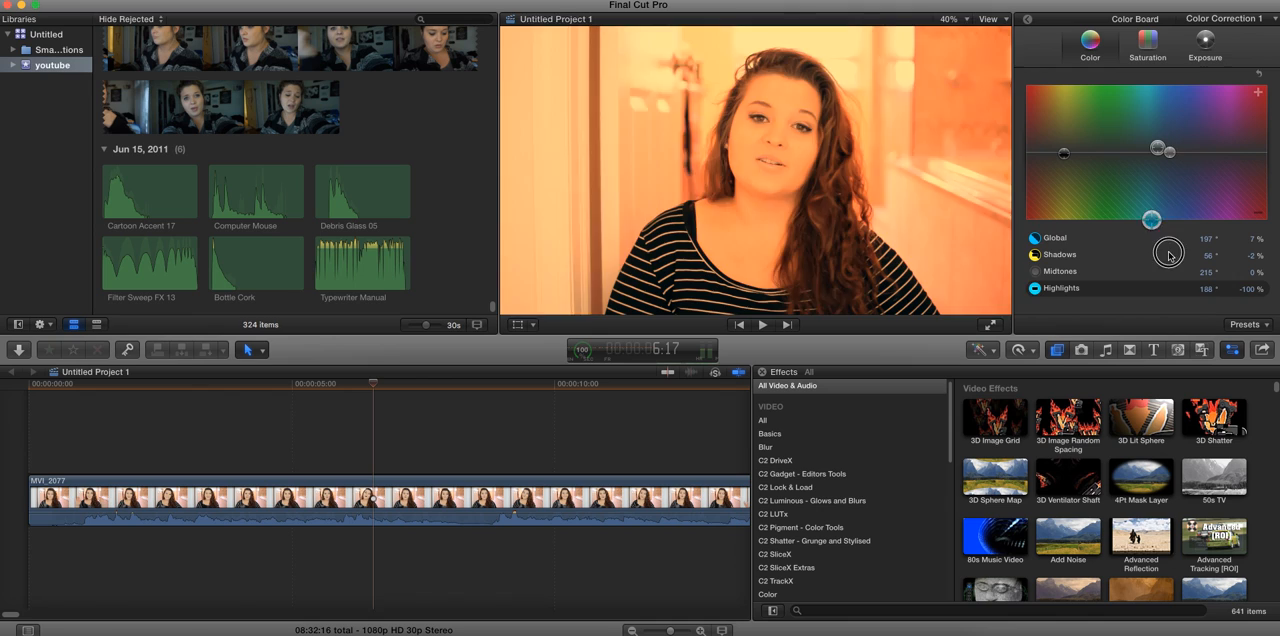
left_click_drag(1151, 218, 1193, 152)
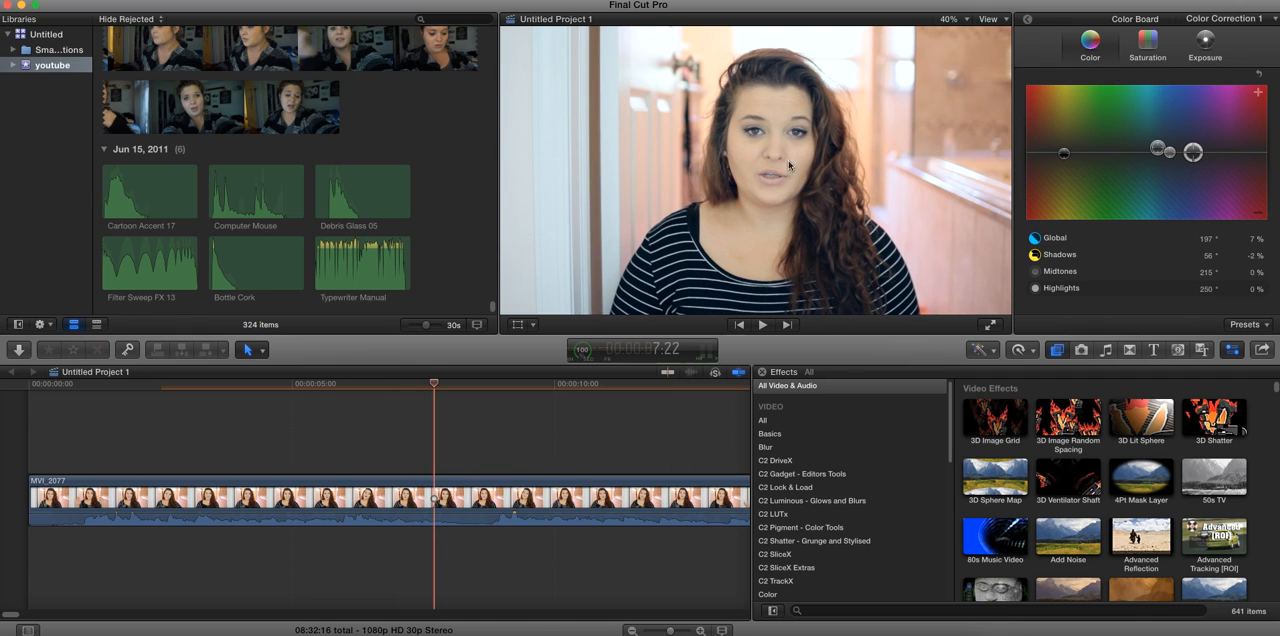
Step: Boost midtone saturation to 26%, lower shadow and highlight saturation, and darken shadow exposure to -7%
left_click(1146, 44)
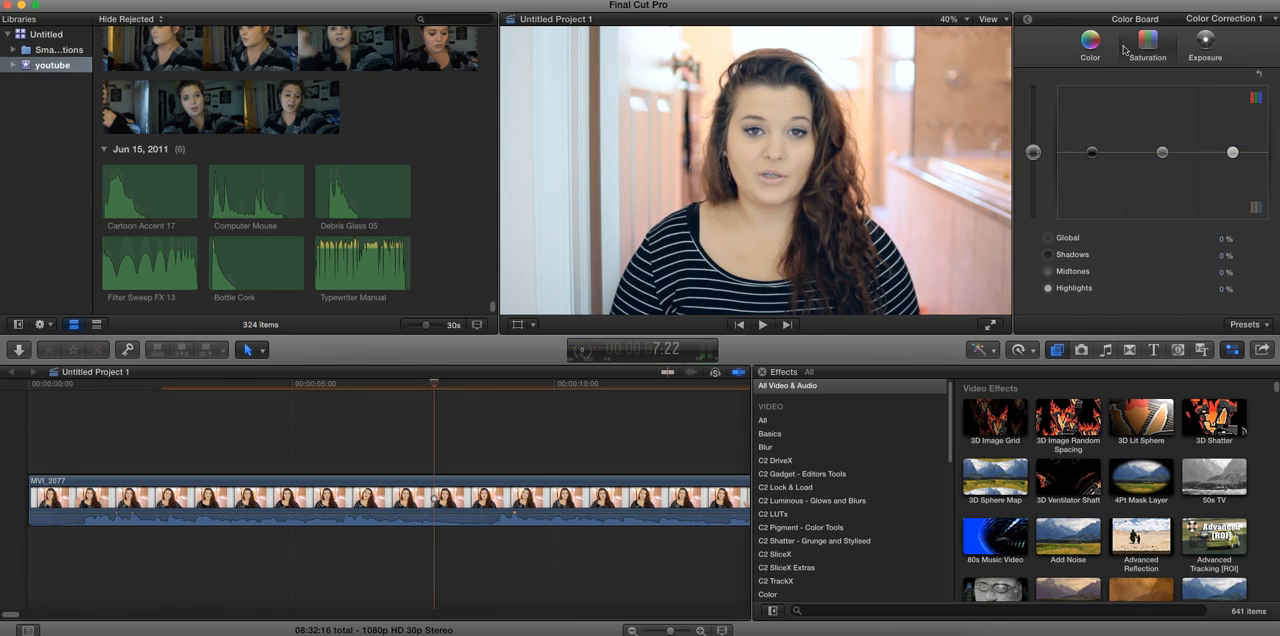
mouse_move(1161, 152)
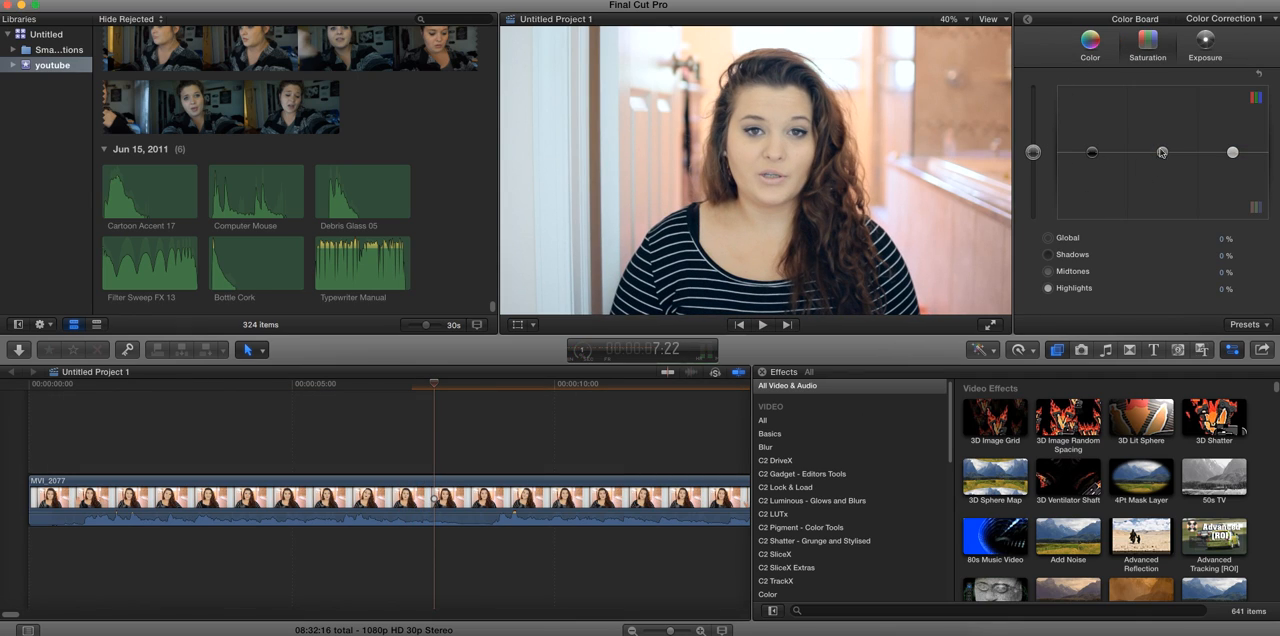
left_click_drag(1161, 152, 1165, 136)
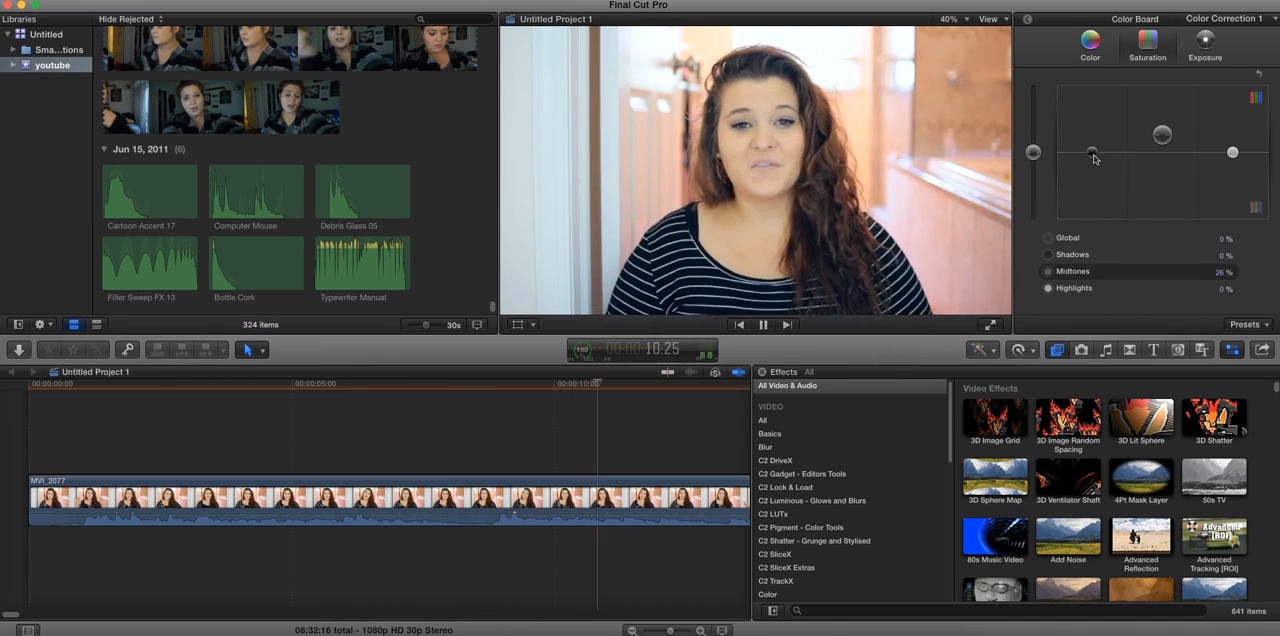
left_click_drag(1092, 152, 1092, 132)
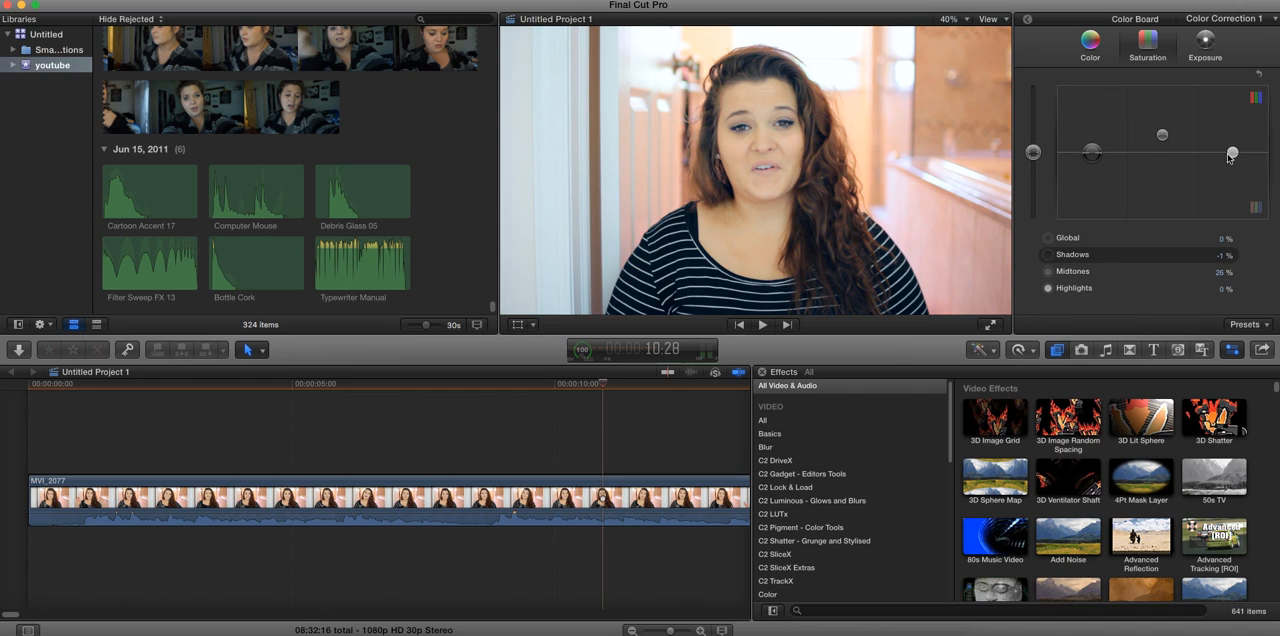
left_click_drag(1233, 155, 1233, 132)
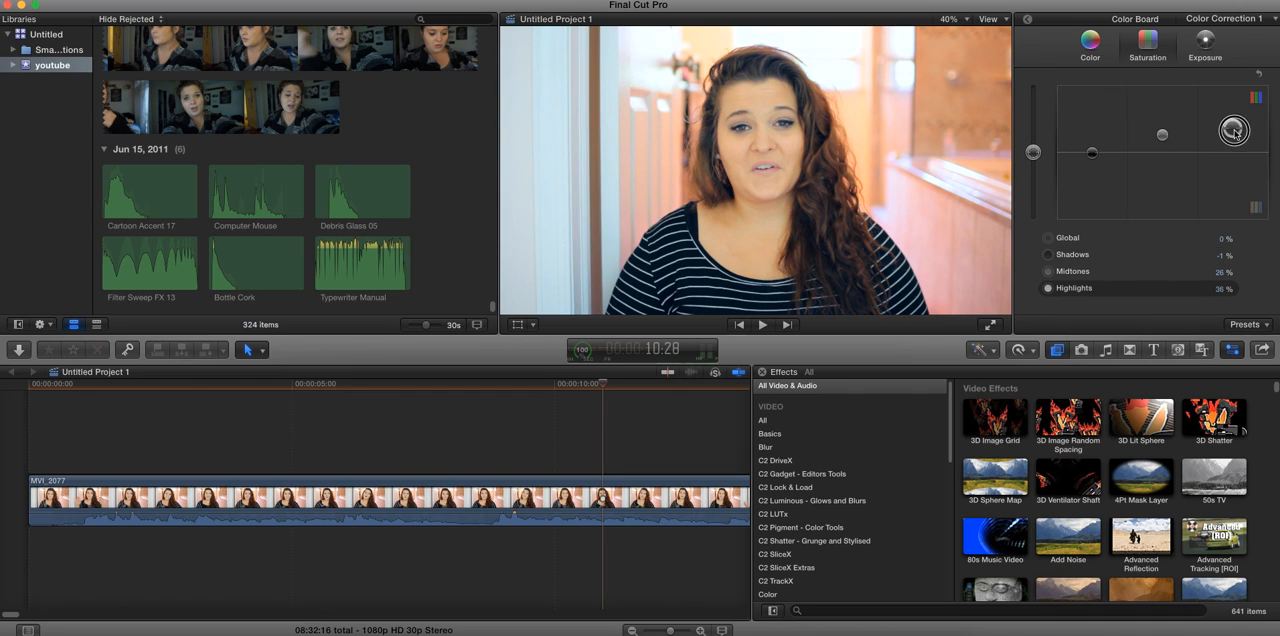
left_click_drag(1233, 130, 1233, 155)
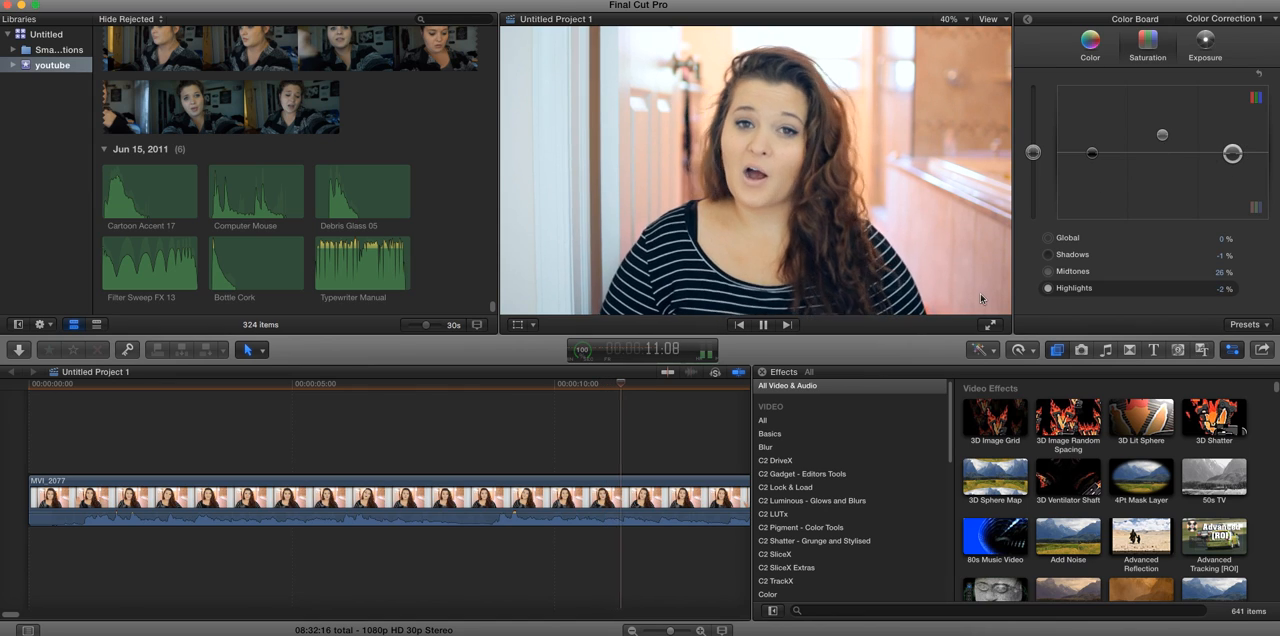
left_click_drag(1161, 135, 1161, 128)
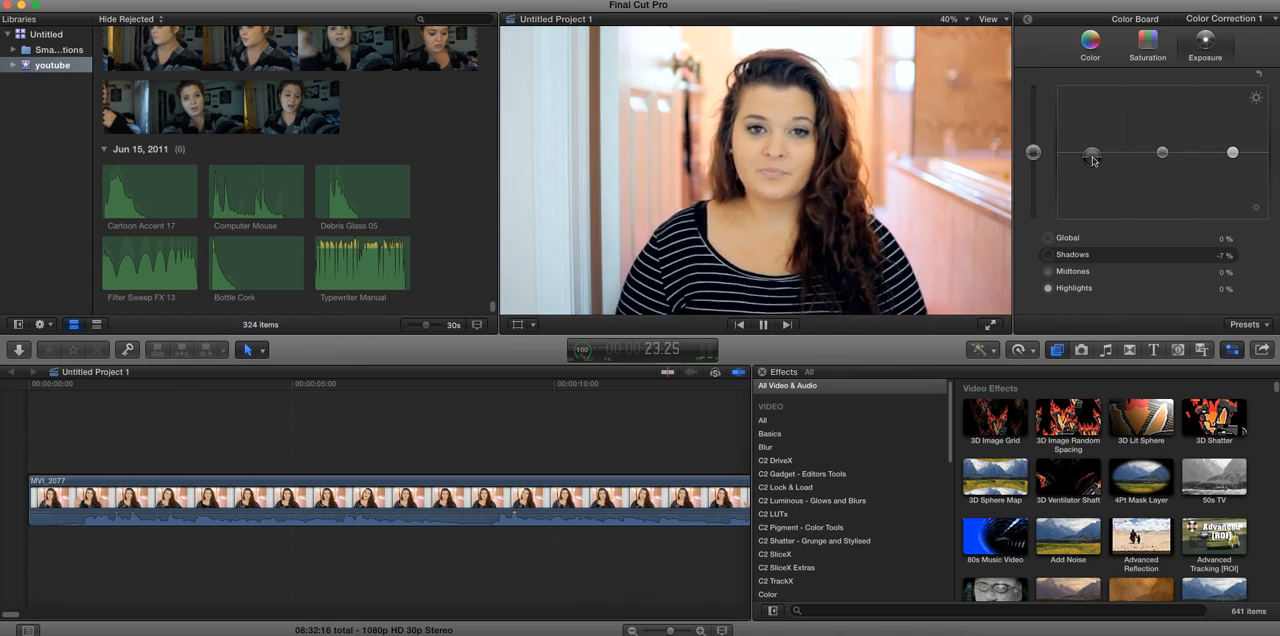
Step: Set exposure to global 6%, shadows -1%, midtones -2% and highlights 3%
left_click(763, 324)
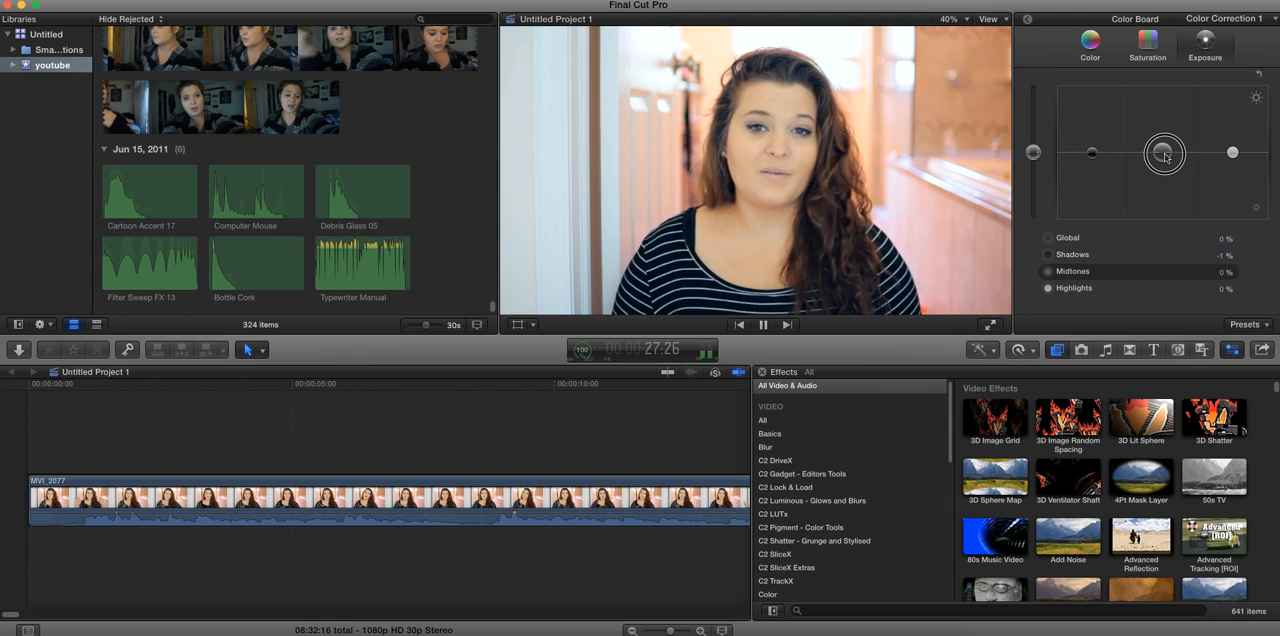
left_click_drag(1163, 153, 1163, 158)
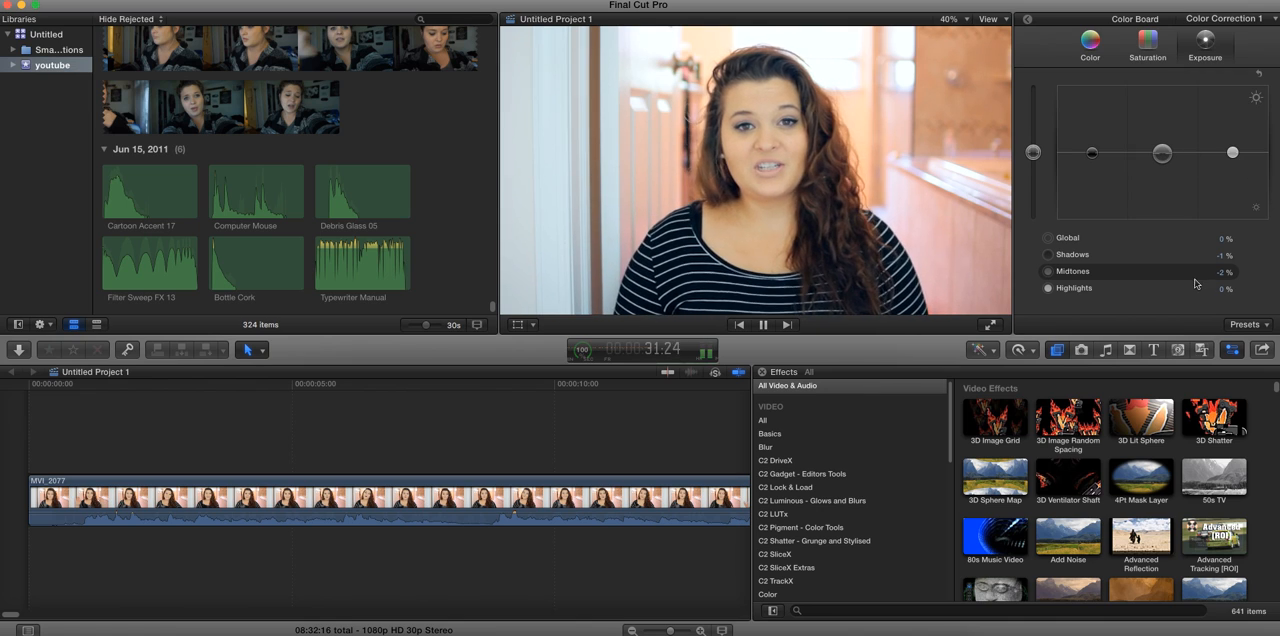
left_click_drag(1232, 152, 1232, 150)
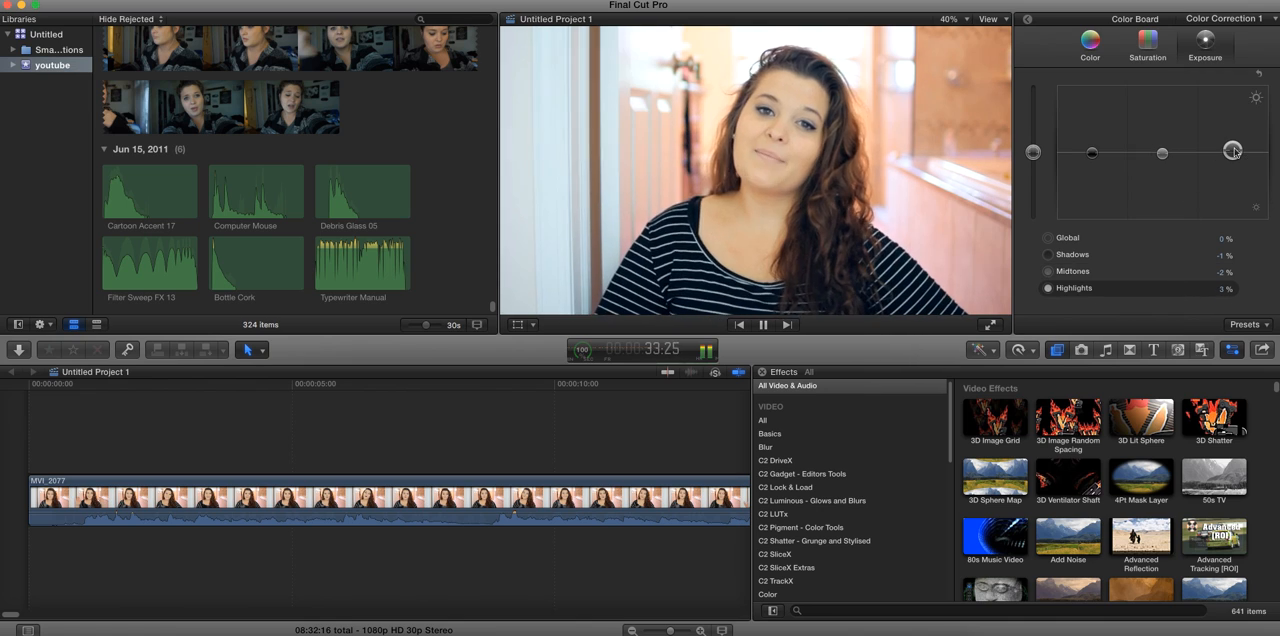
left_click_drag(1233, 151, 1233, 144)
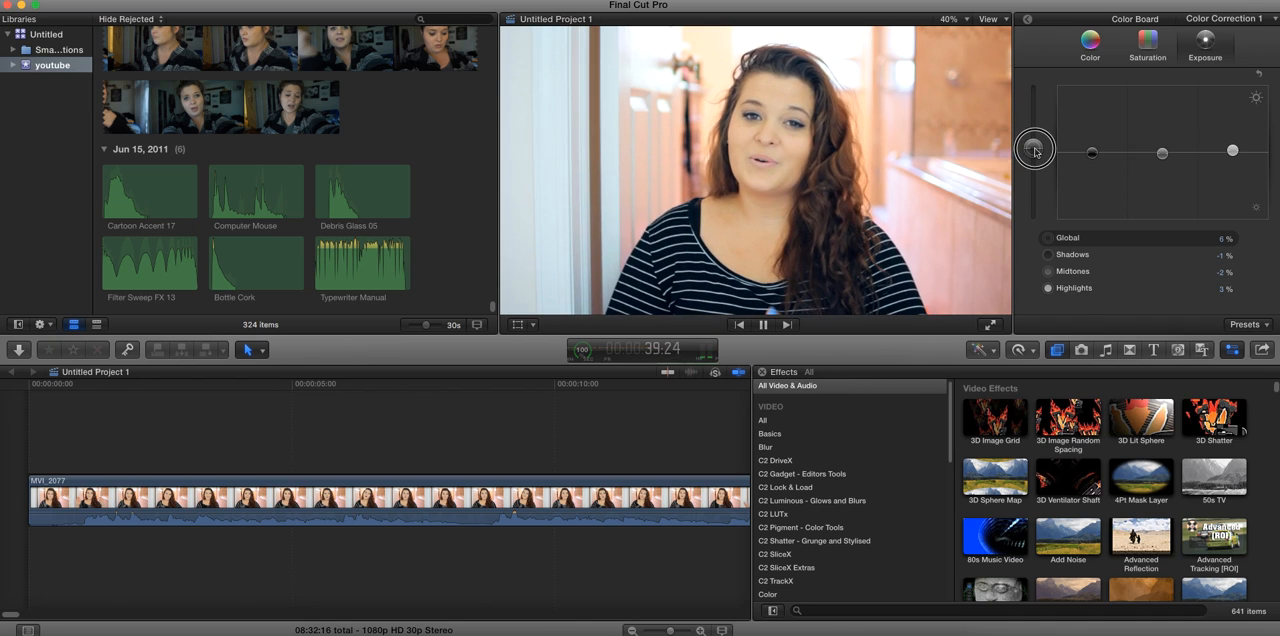
left_click_drag(1035, 148, 1035, 150)
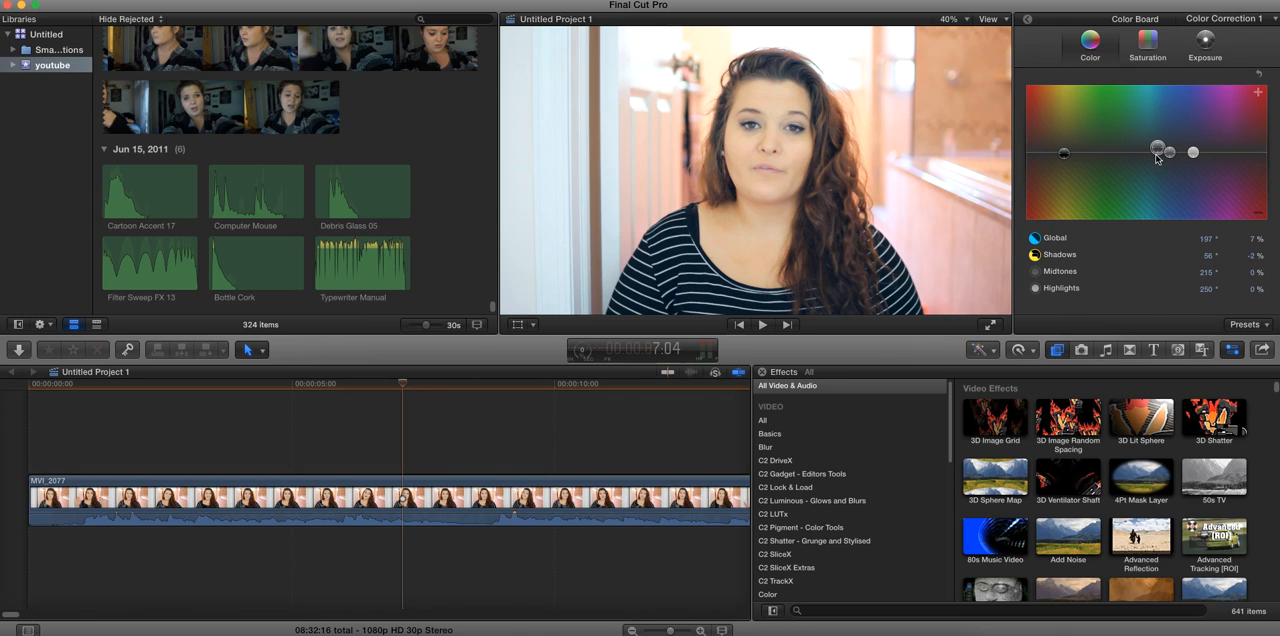
Step: Fine-tune the Global colour puck to a subtle blue tint at 195°, 7%
left_click_drag(1156, 151, 1161, 146)
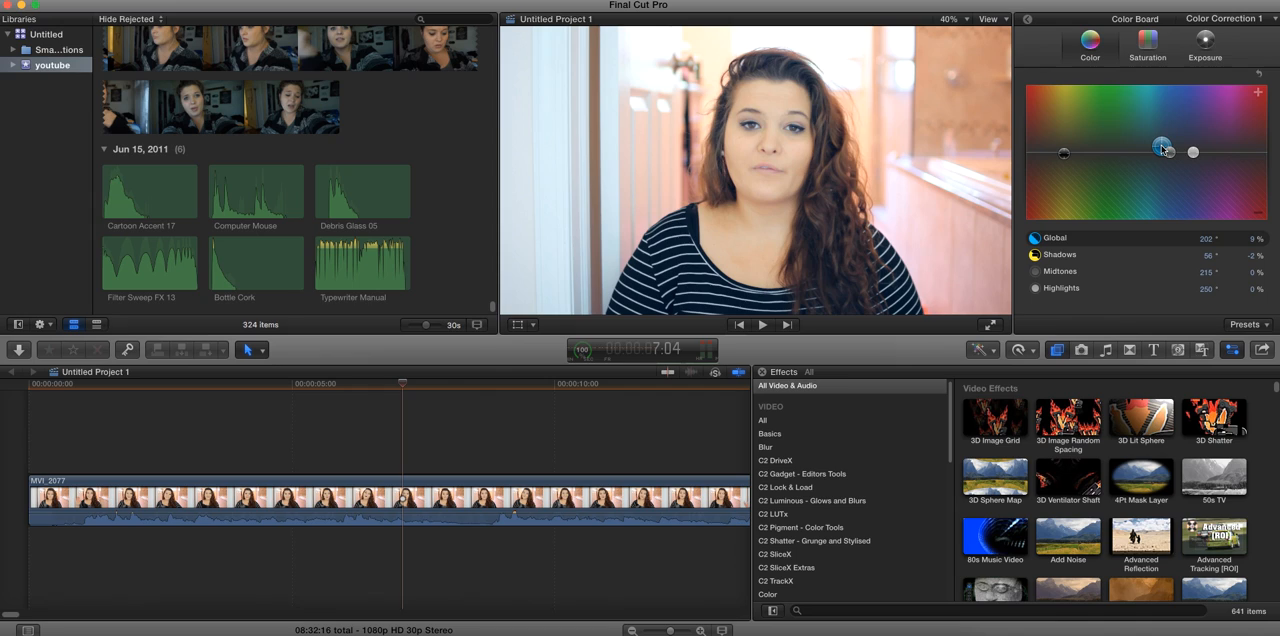
left_click_drag(1161, 147, 1161, 150)
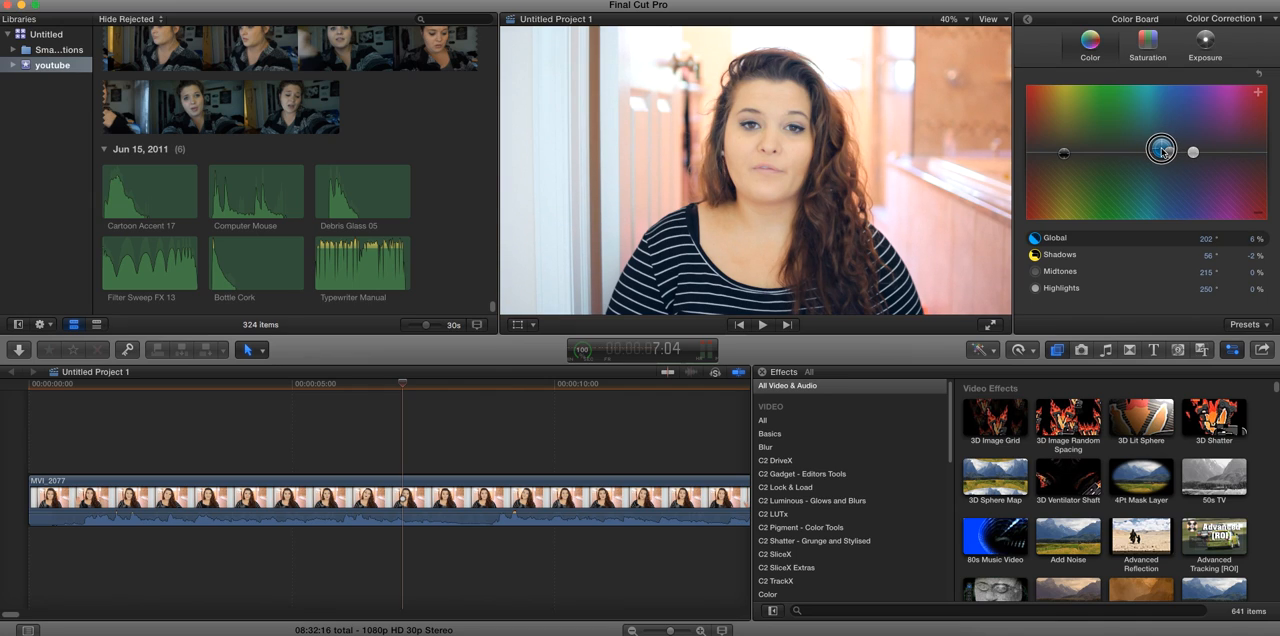
left_click_drag(1161, 148, 1160, 149)
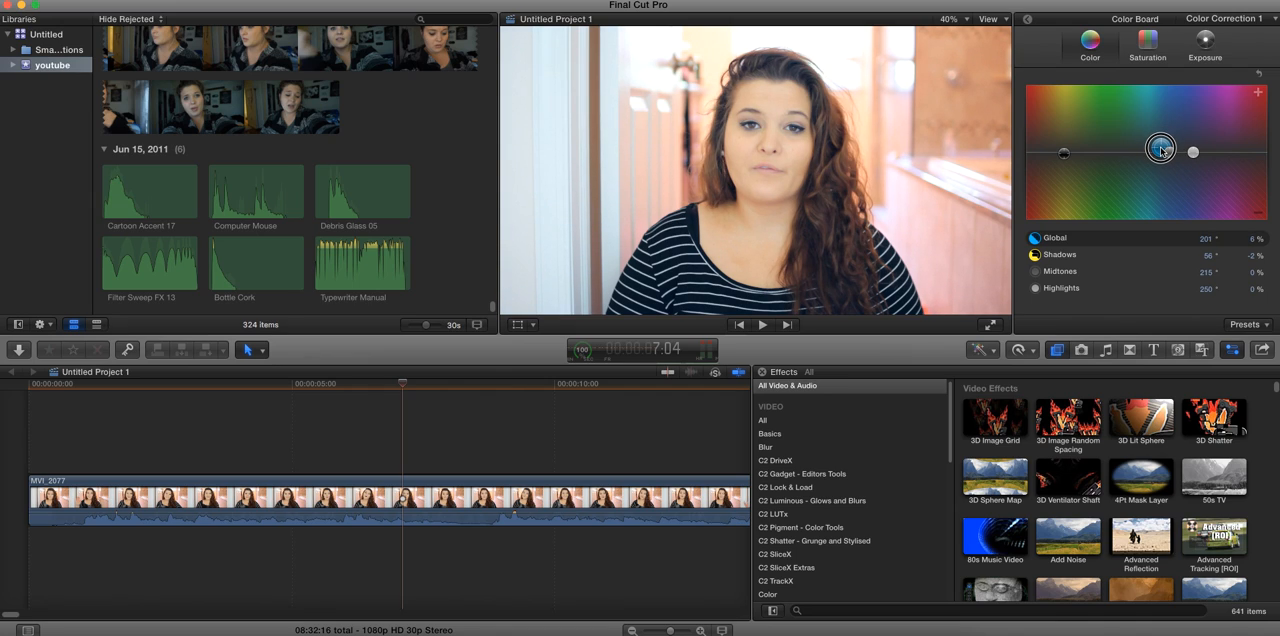
left_click_drag(1160, 147, 1162, 146)
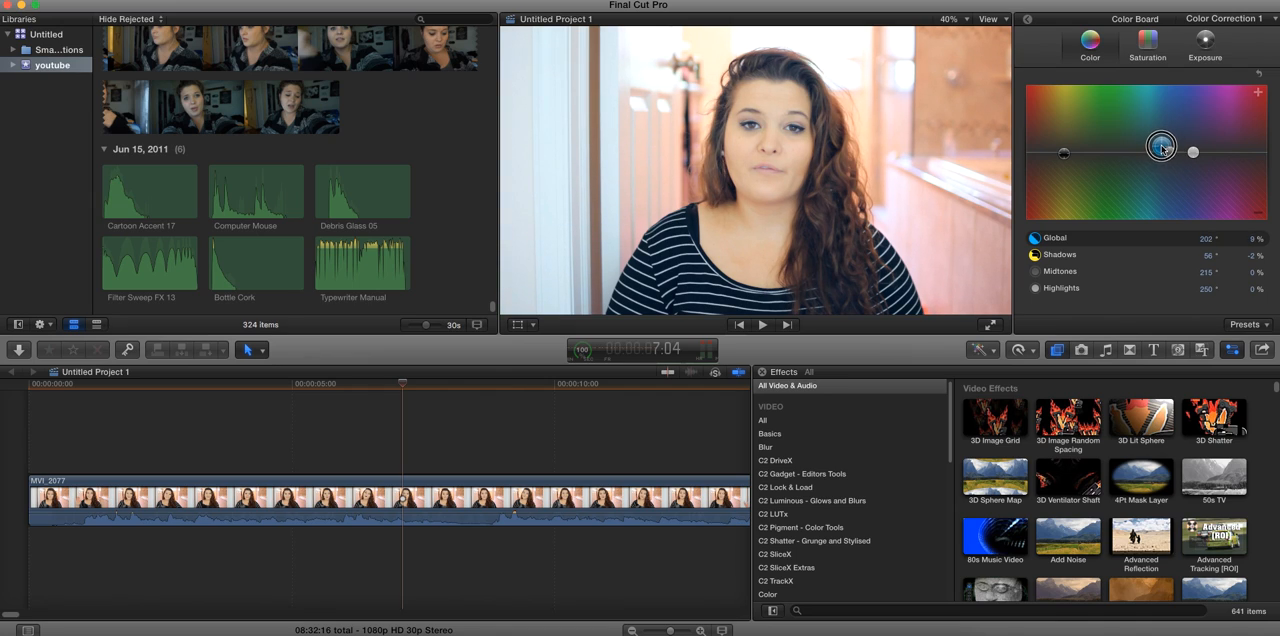
left_click_drag(1161, 145, 1157, 148)
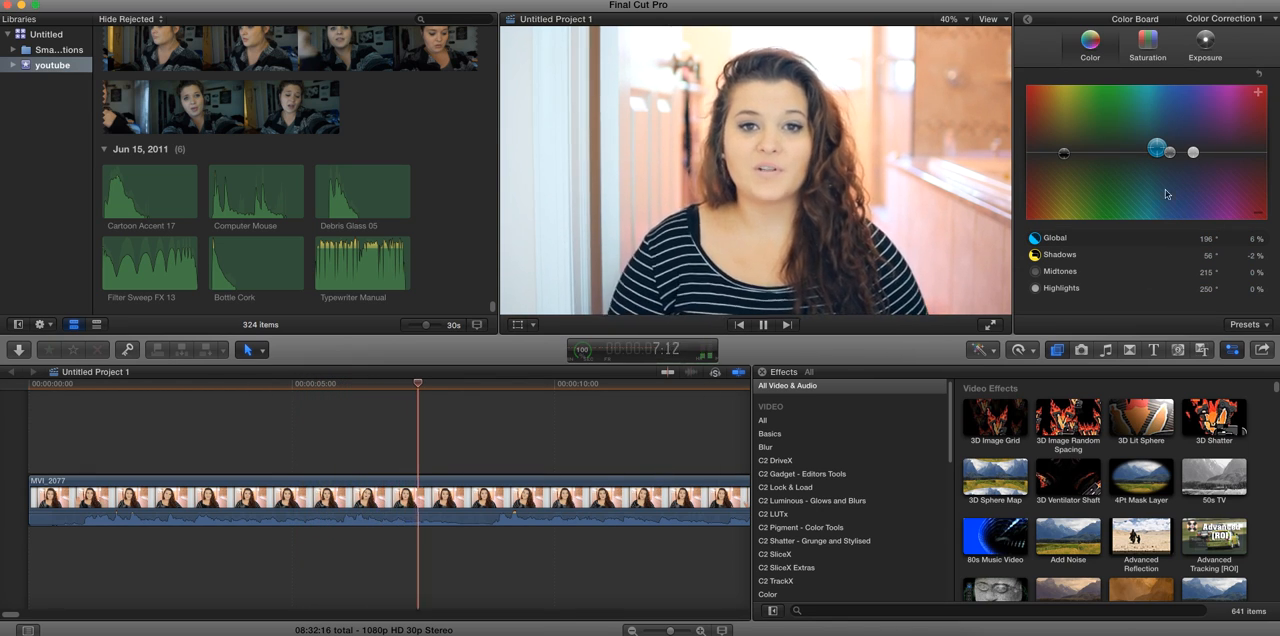
left_click_drag(1156, 150, 1154, 148)
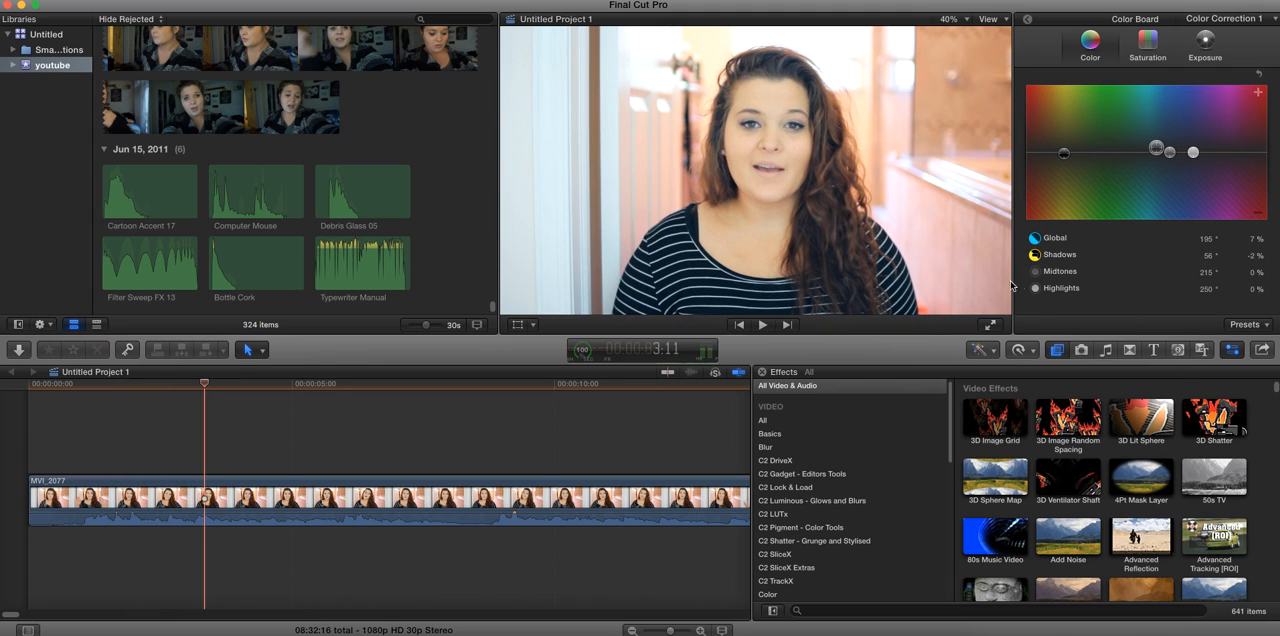
mouse_move(757, 107)
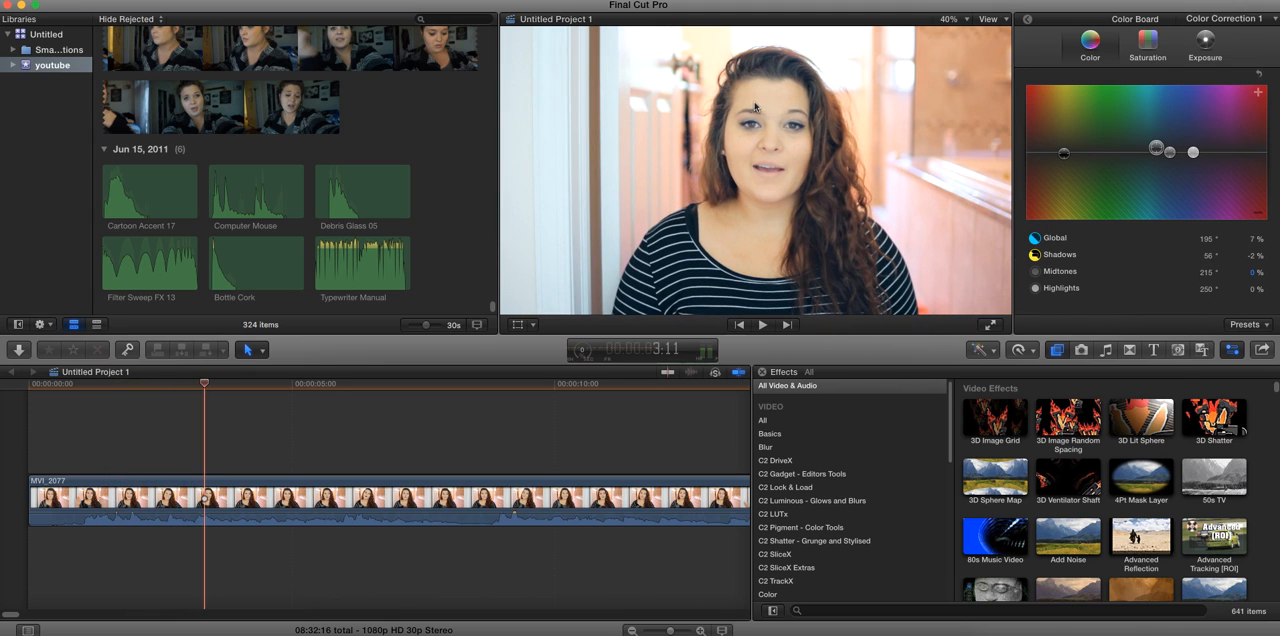
mouse_move(1124, 261)
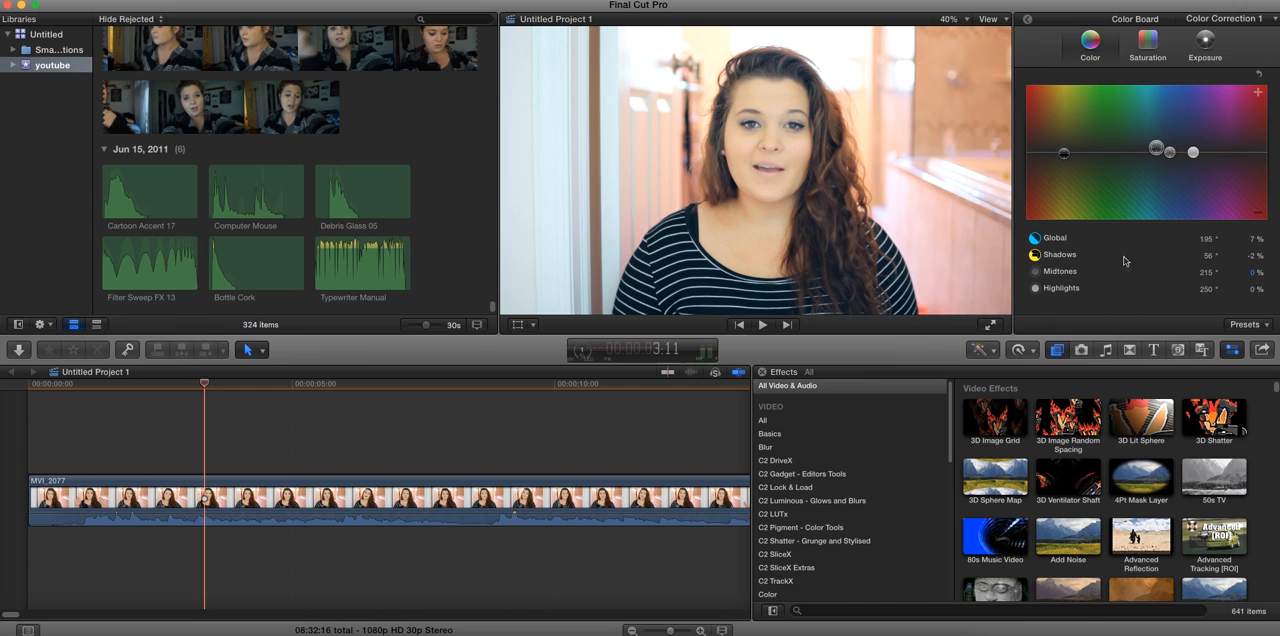
Step: Save the colour correction as the preset 'Video Filter' and pick it from the Presets list
left_click(1246, 324)
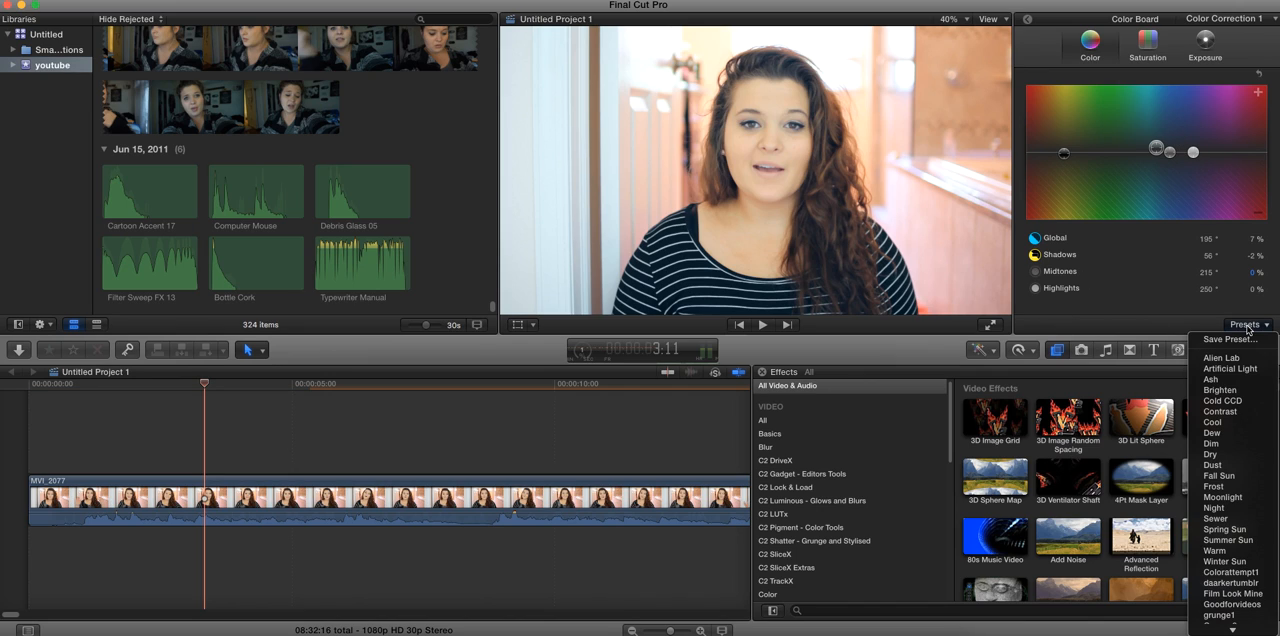
left_click(1214, 339)
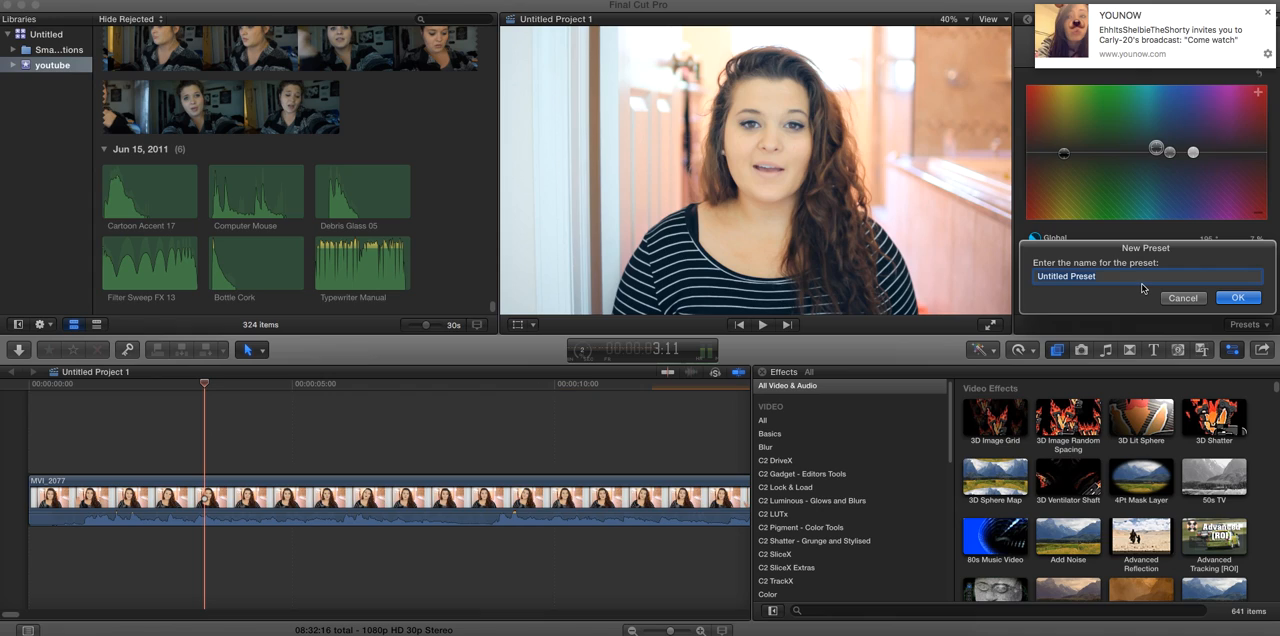
type("V")
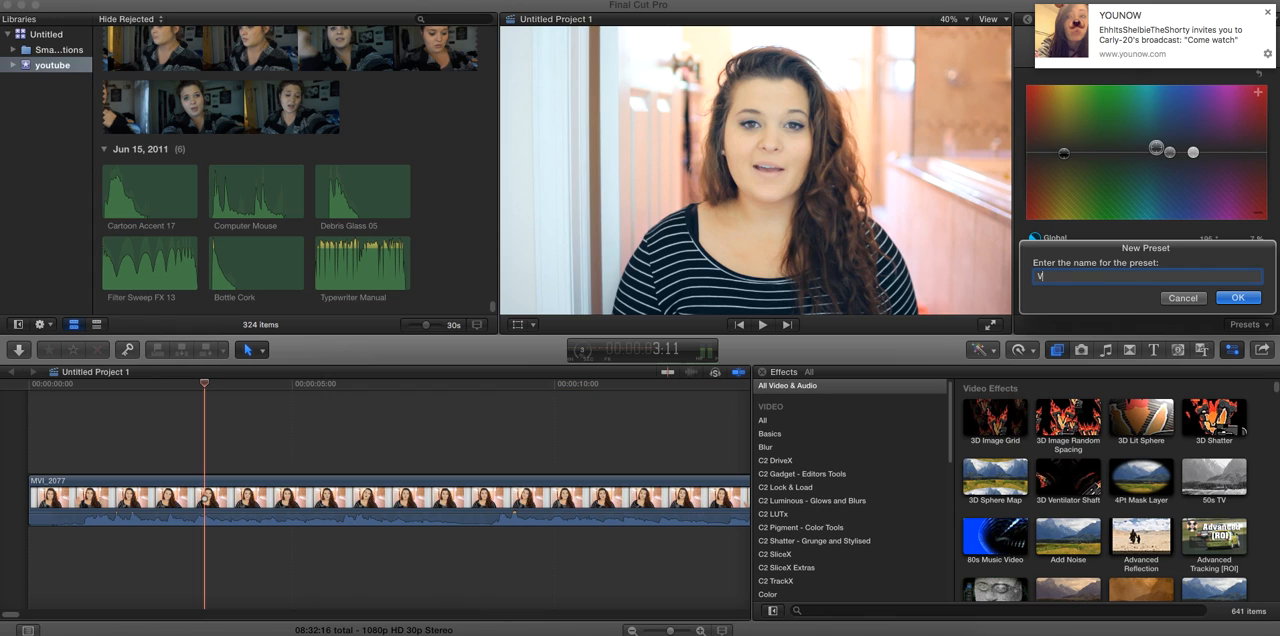
type("ideo")
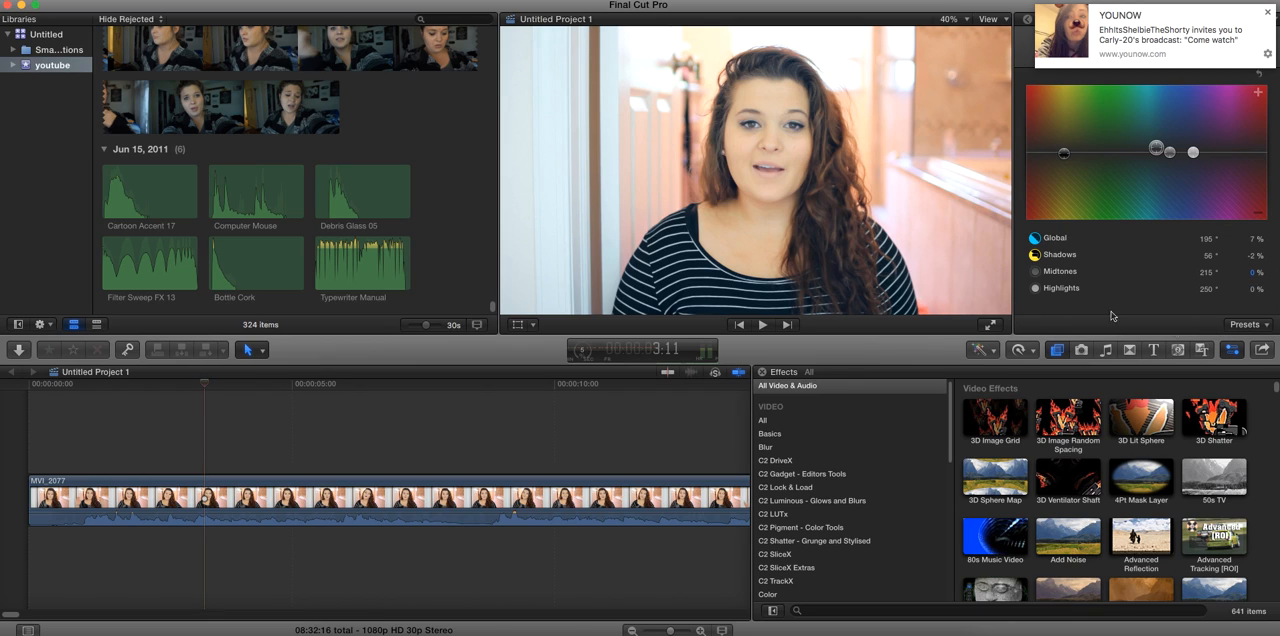
left_click(1245, 324)
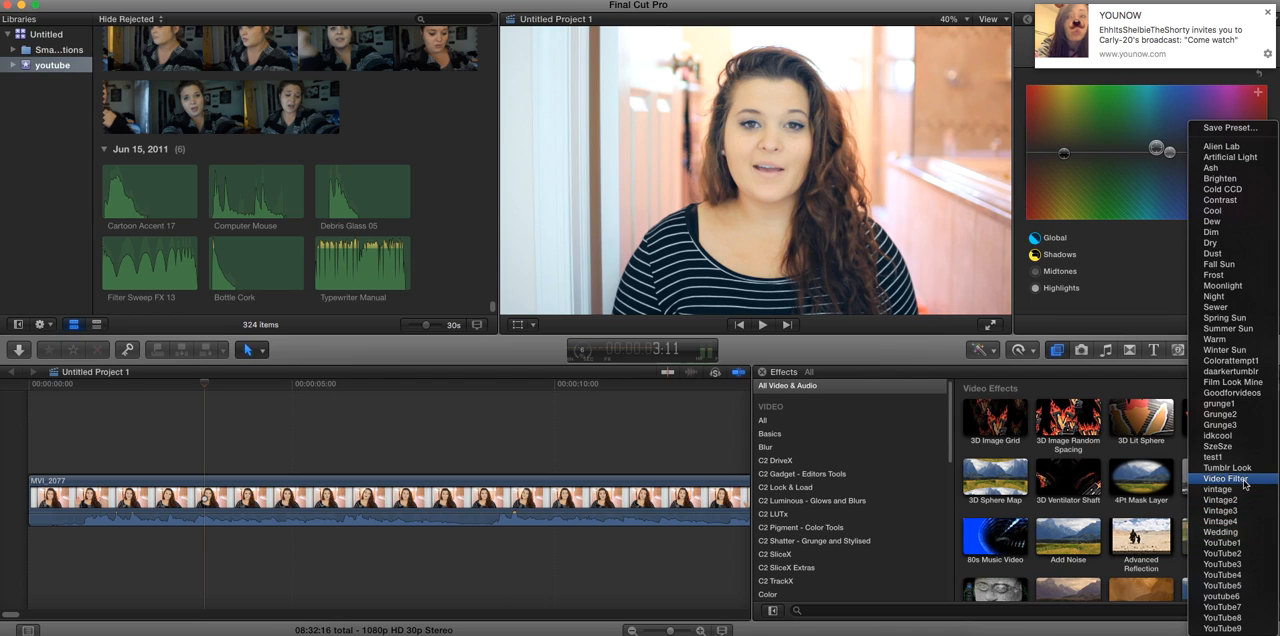
left_click(1226, 478)
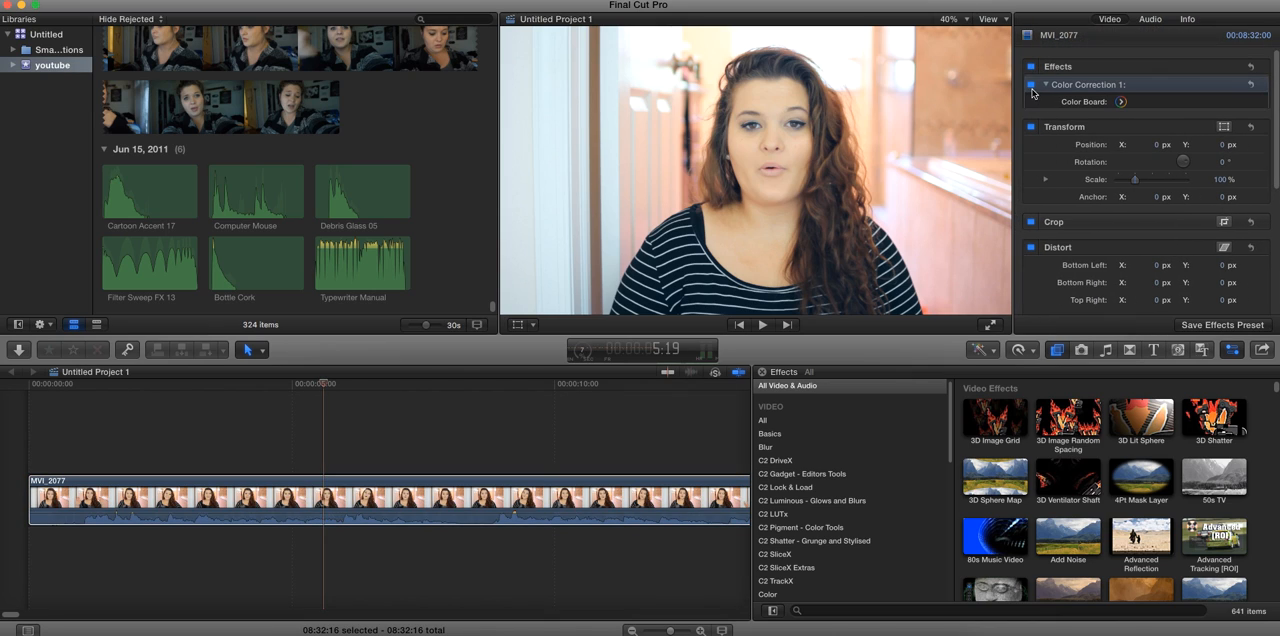
left_click(1031, 84)
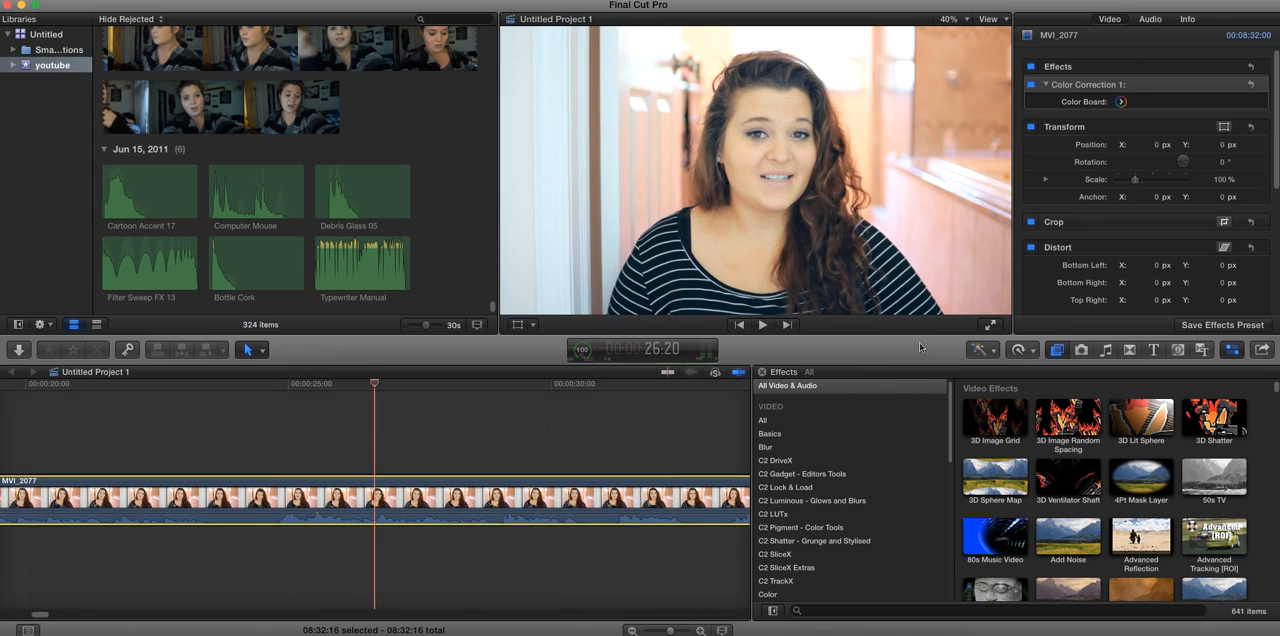
left_click(982, 350)
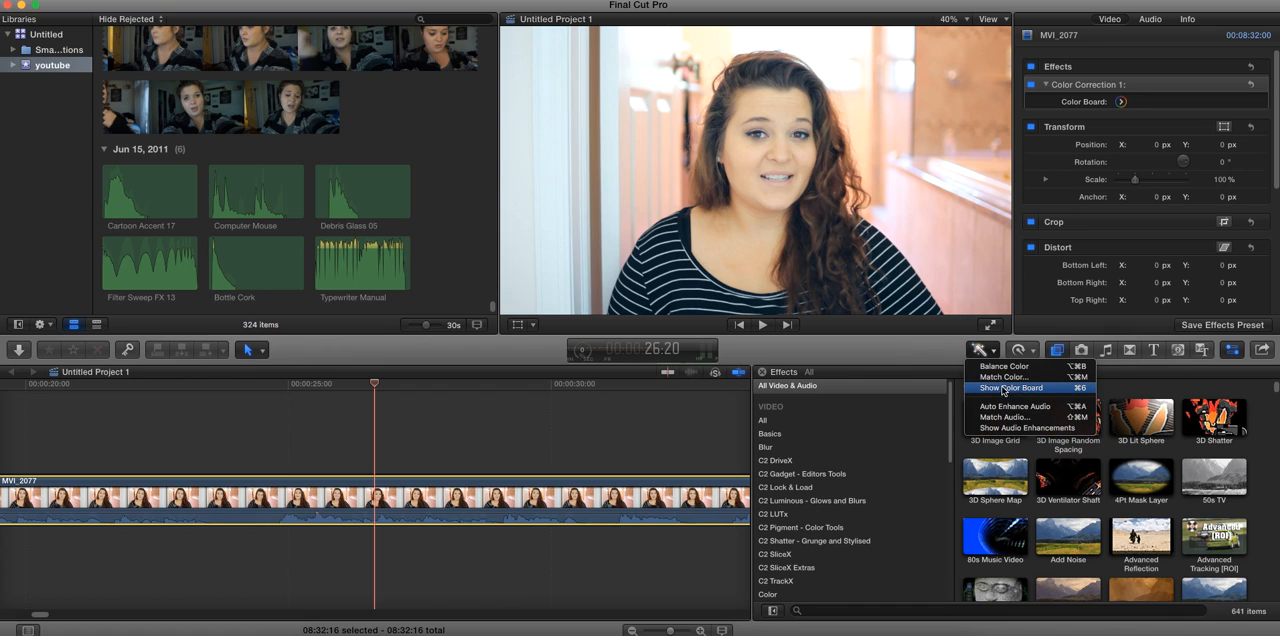
left_click(1009, 388)
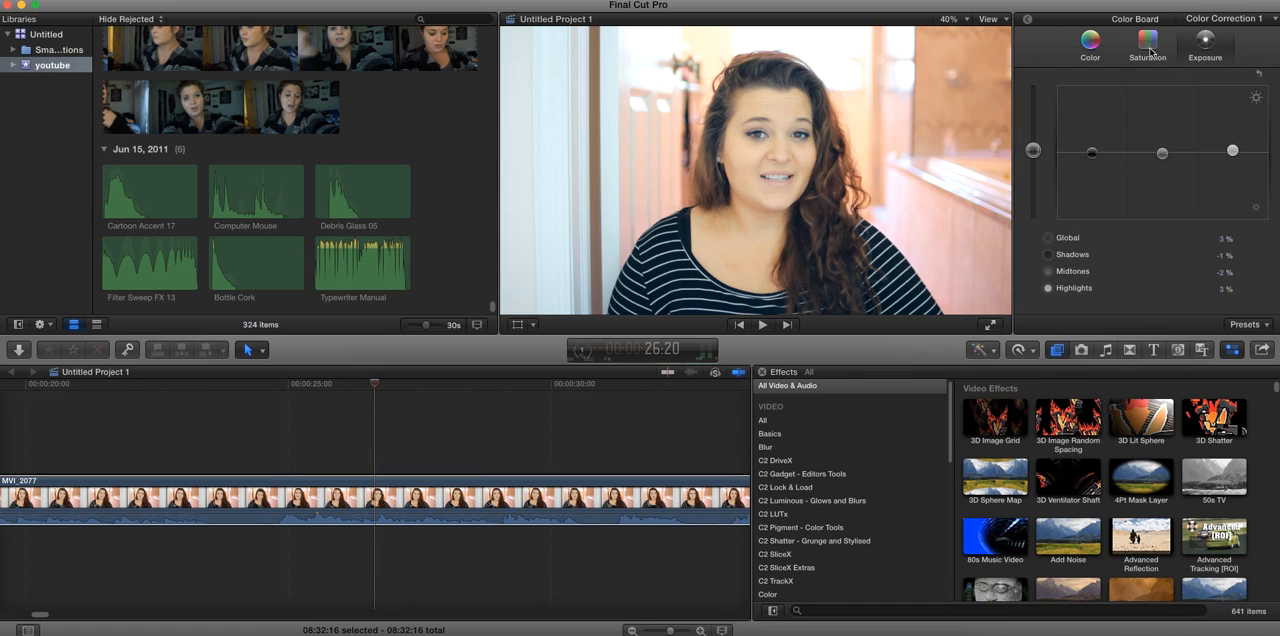
left_click(1092, 42)
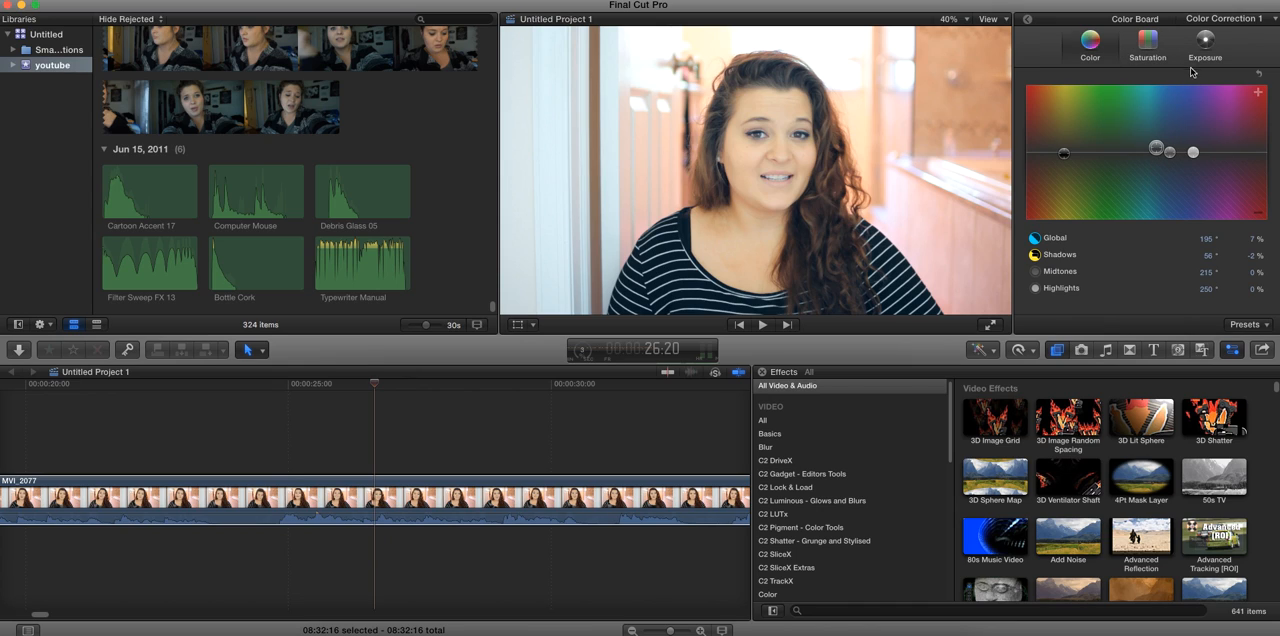
left_click(1202, 42)
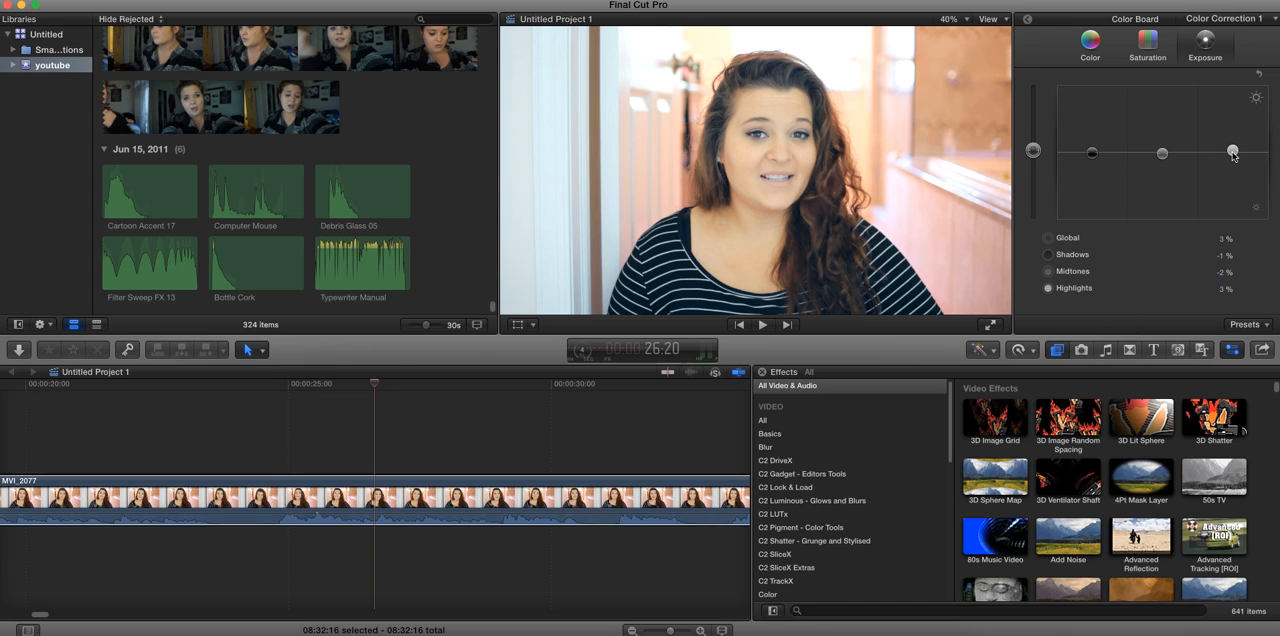
left_click_drag(1232, 151, 1232, 153)
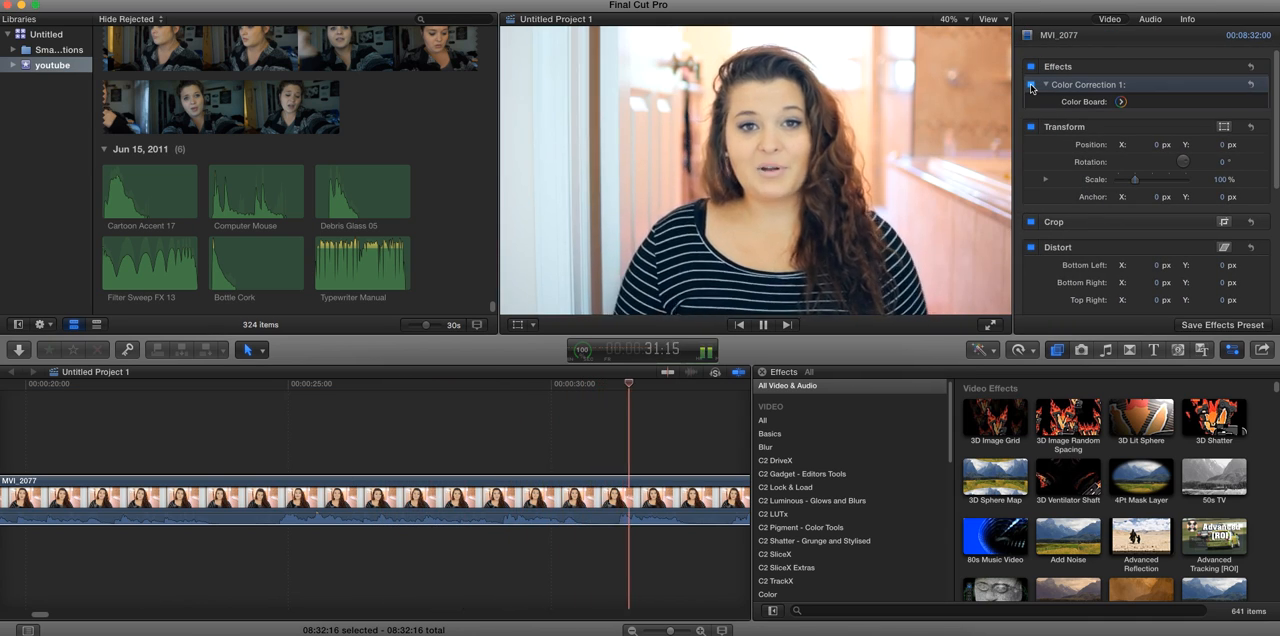
Step: Toggle the Color Correction 1 checkbox to compare the clip before and after correction
left_click(762, 324)
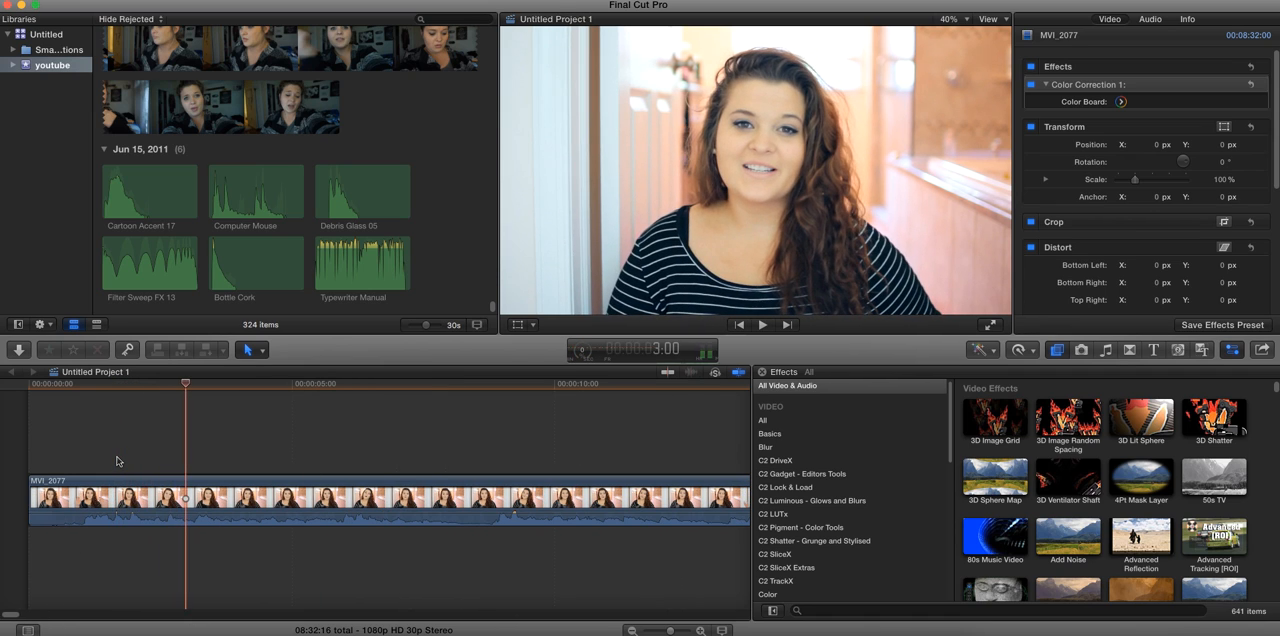
mouse_move(230, 436)
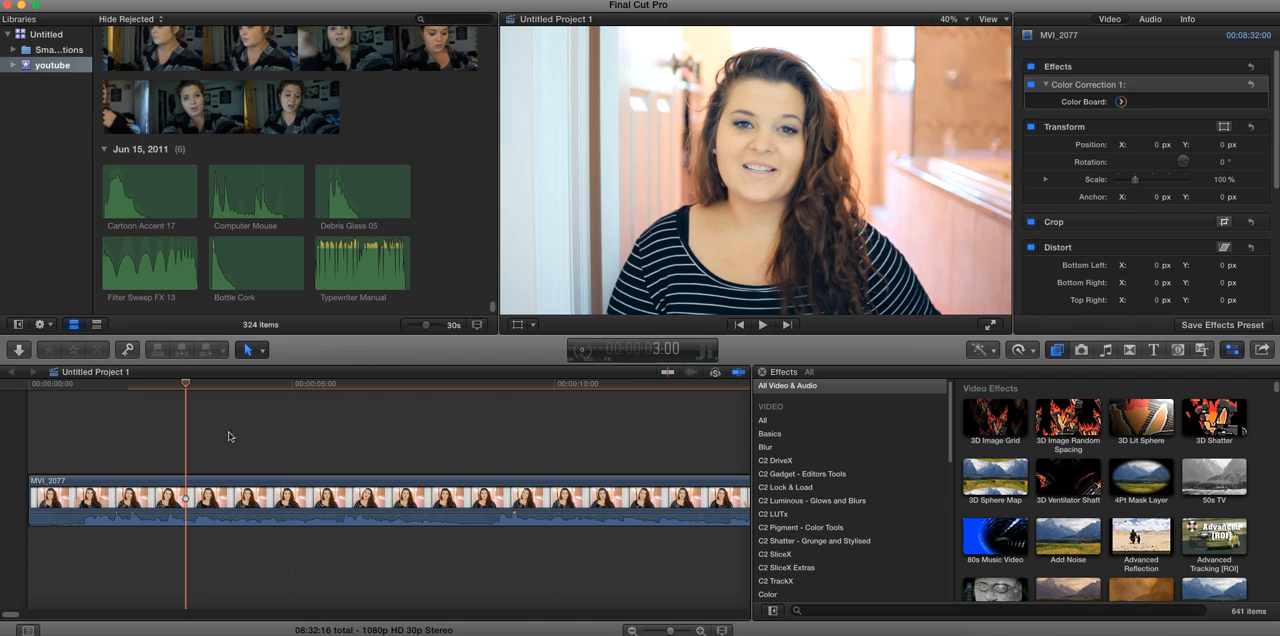